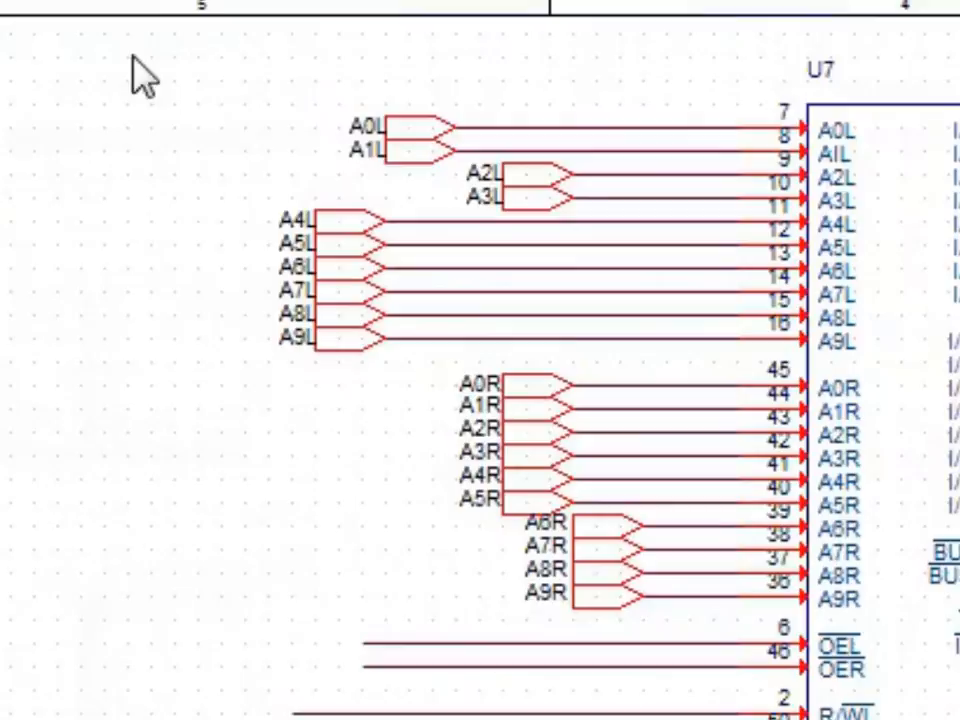
- Select the alias labels left of U7, then middle-align the capacitors and distribute them horizontally
drag(144, 72, 684, 650)
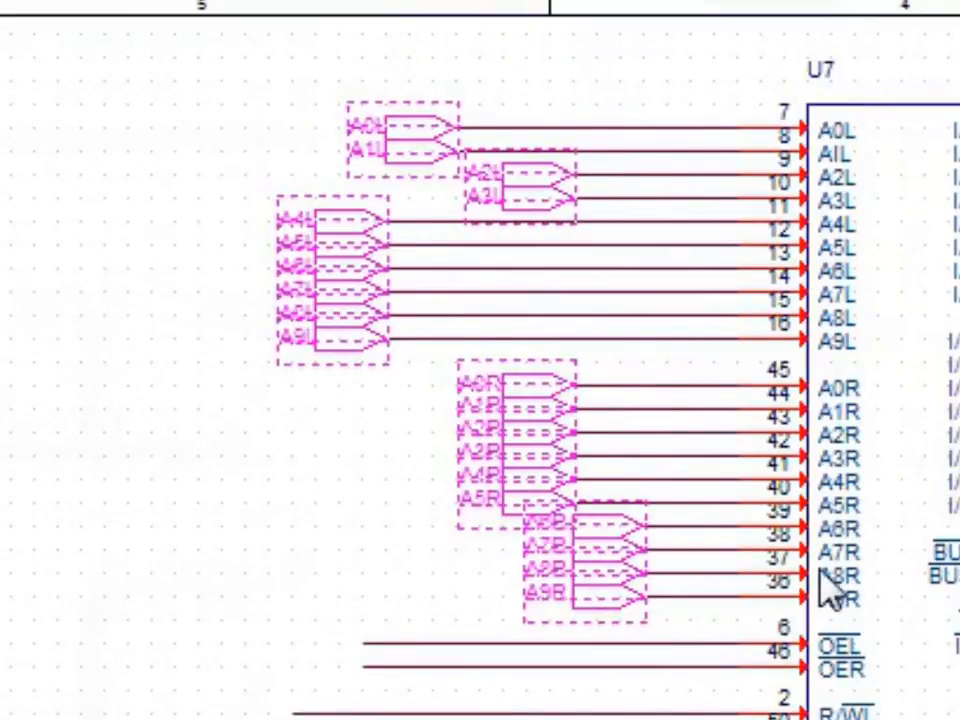
scroll(down, 3)
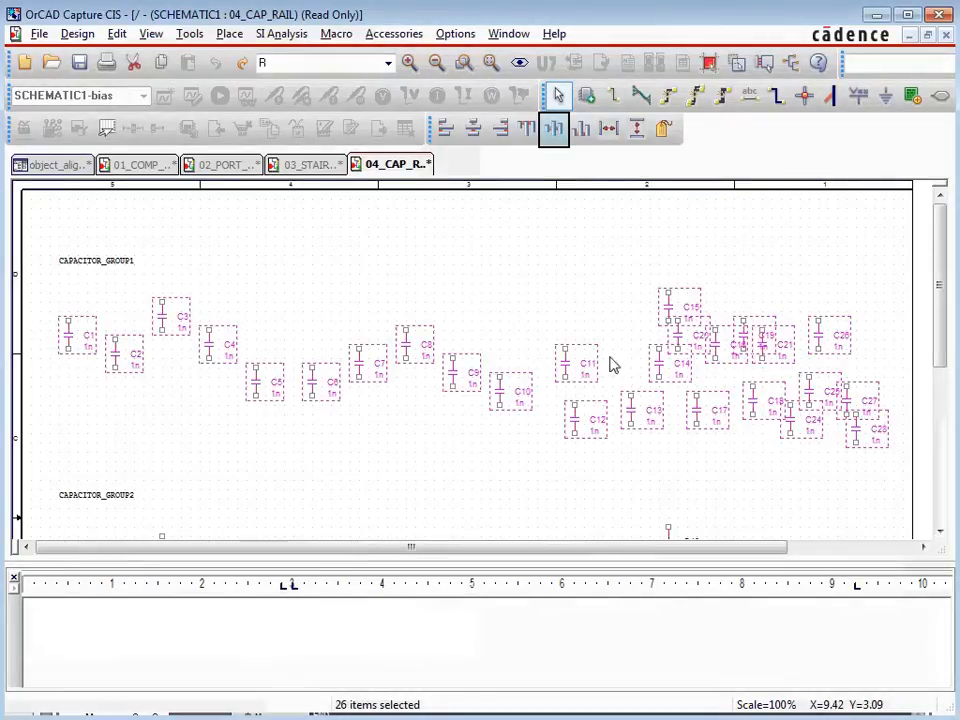
click(552, 128)
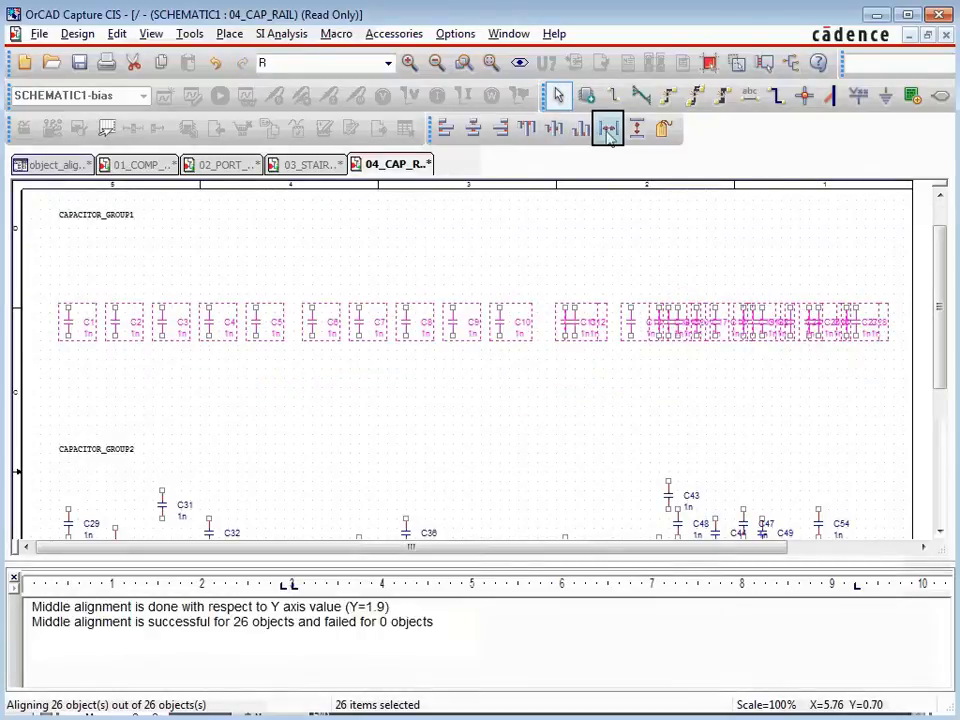
click(608, 128)
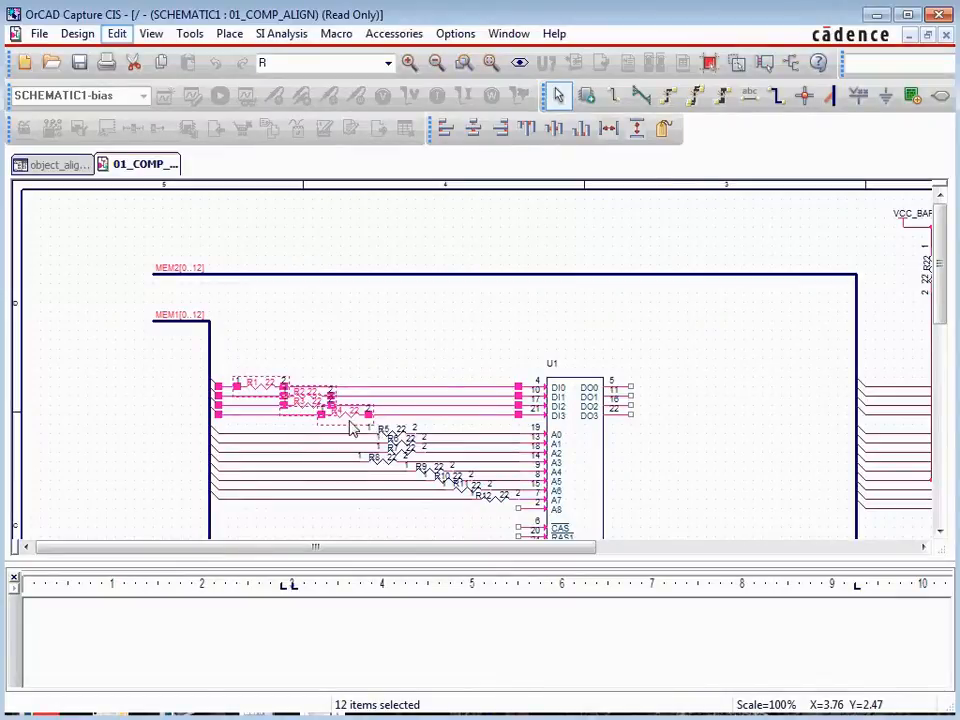
click(116, 32)
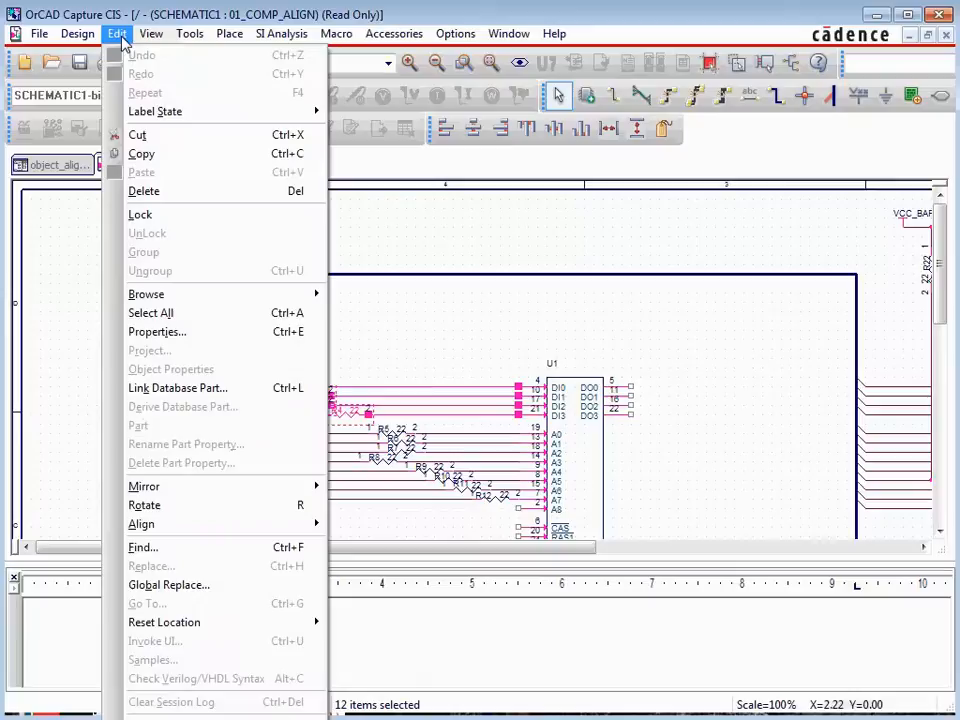
mouse_move(140, 524)
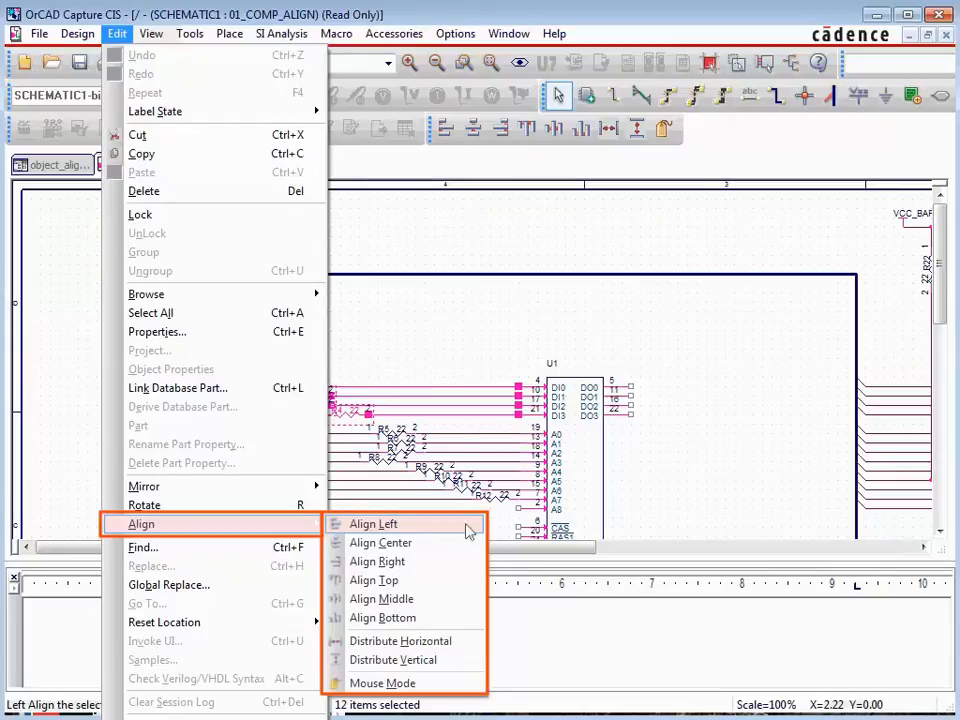
click(372, 524)
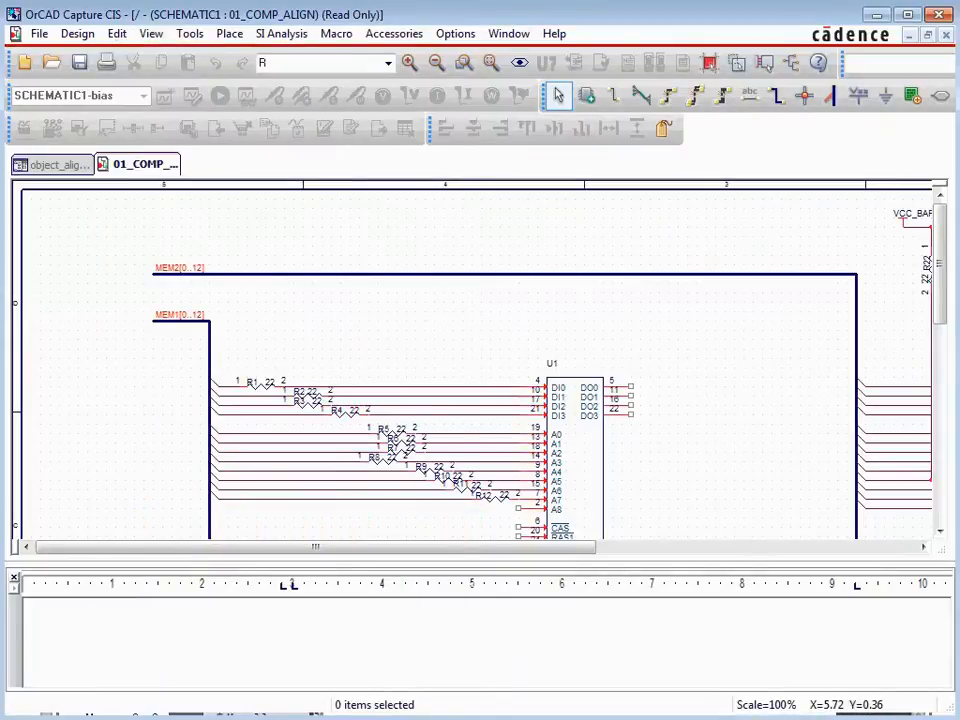
mouse_move(560, 230)
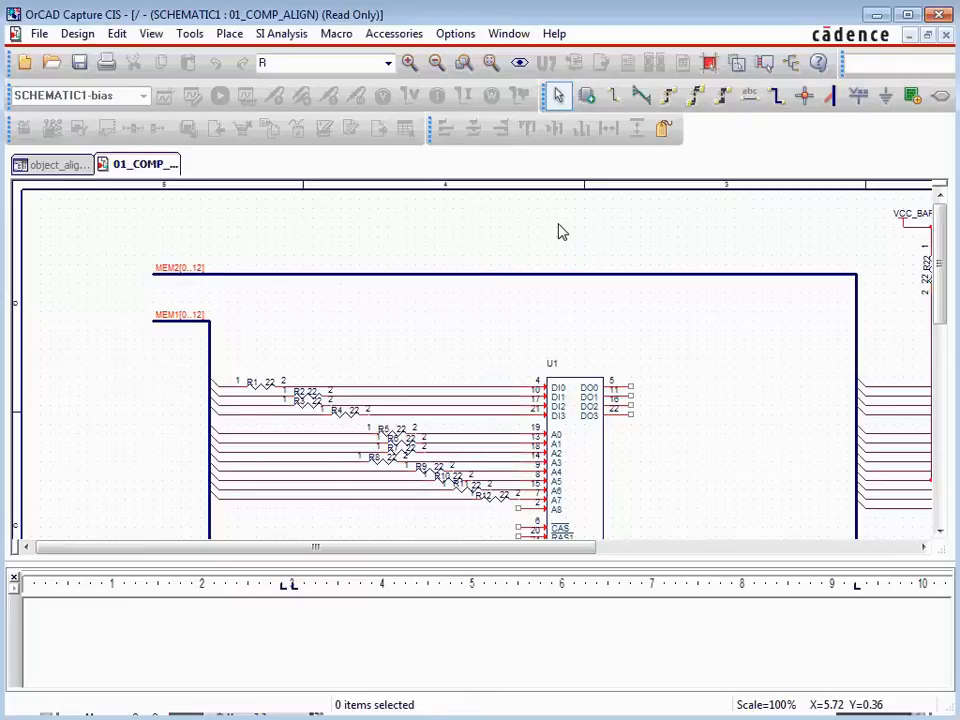
- In the Selection Filter, clear all object types and allow only Parts for area selection
right_click(560, 230)
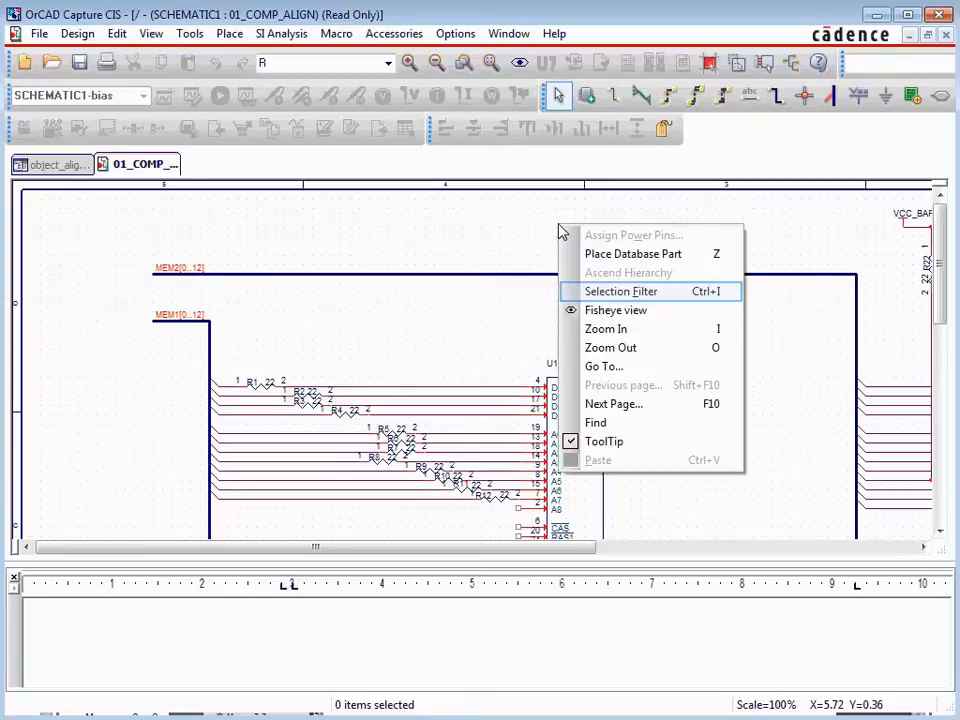
mouse_move(604, 296)
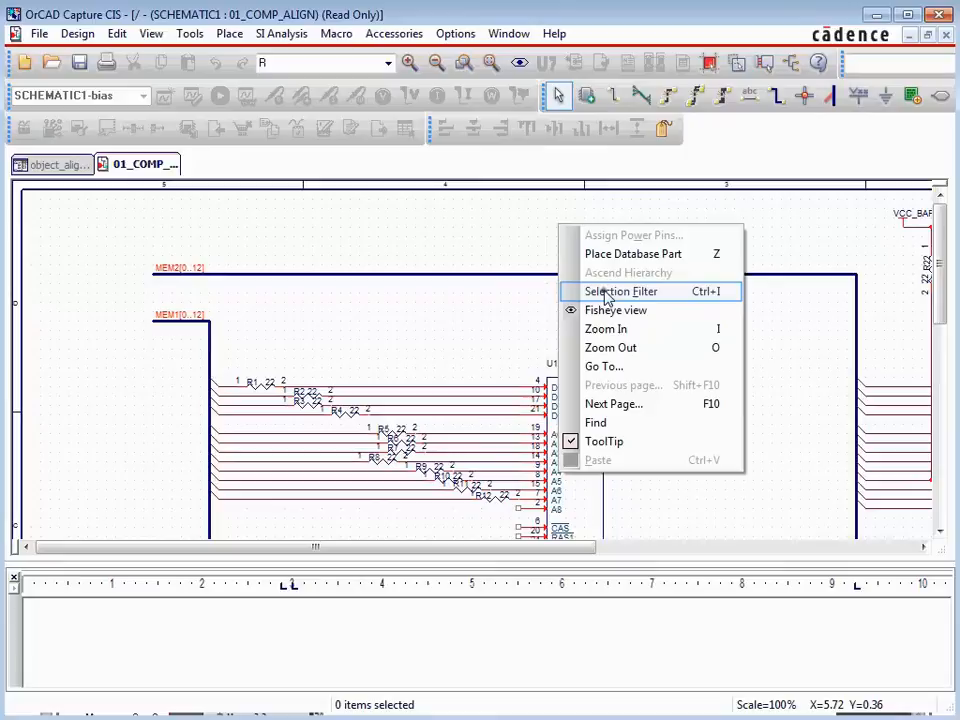
click(620, 292)
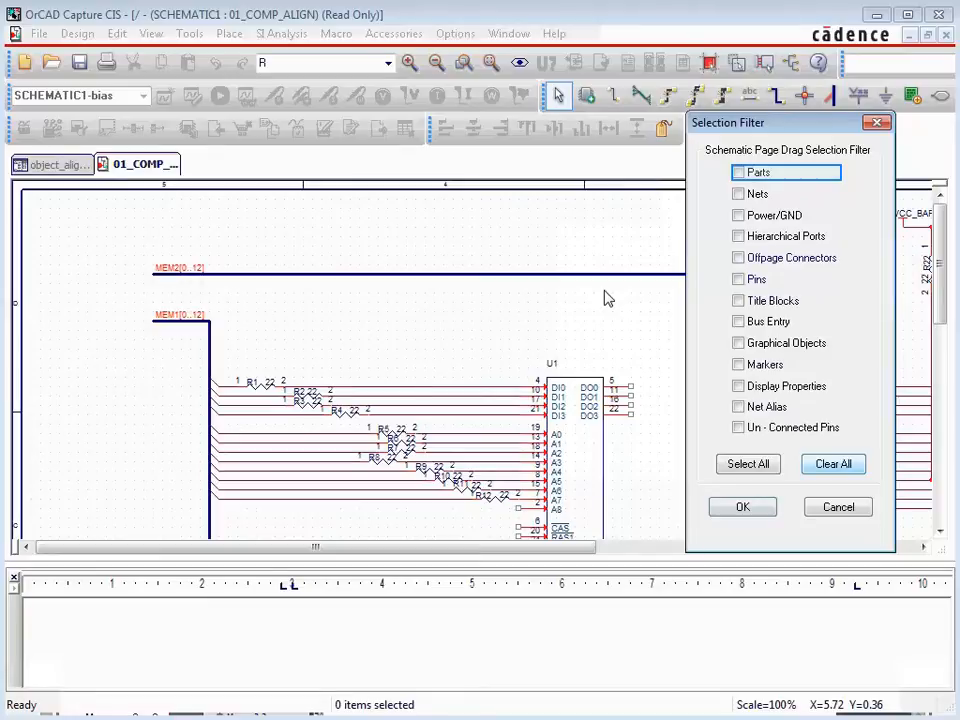
click(740, 172)
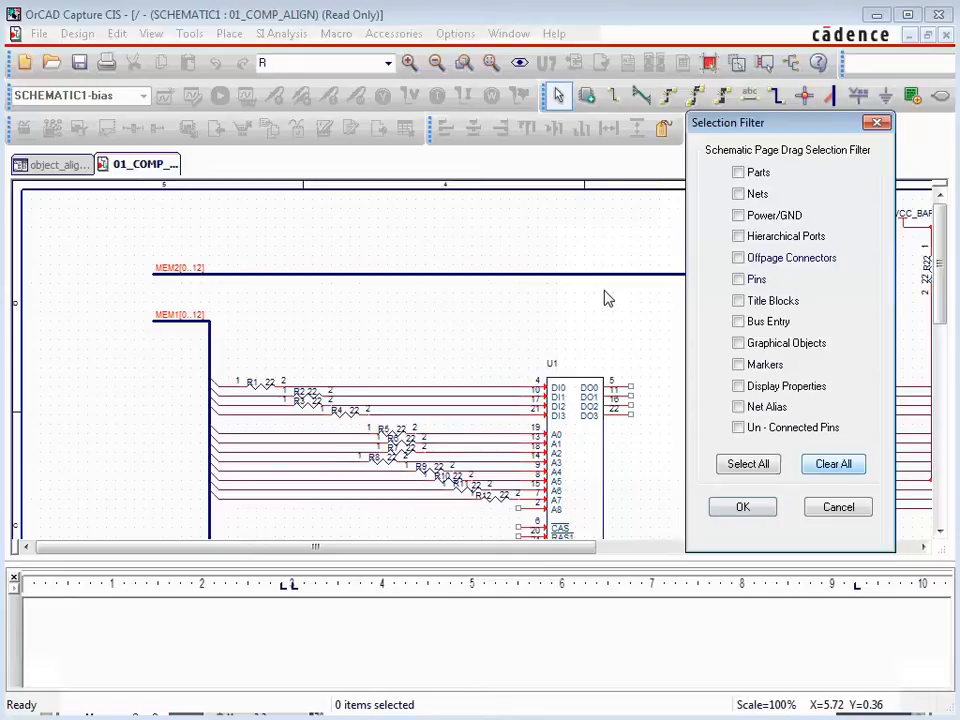
mouse_move(644, 296)
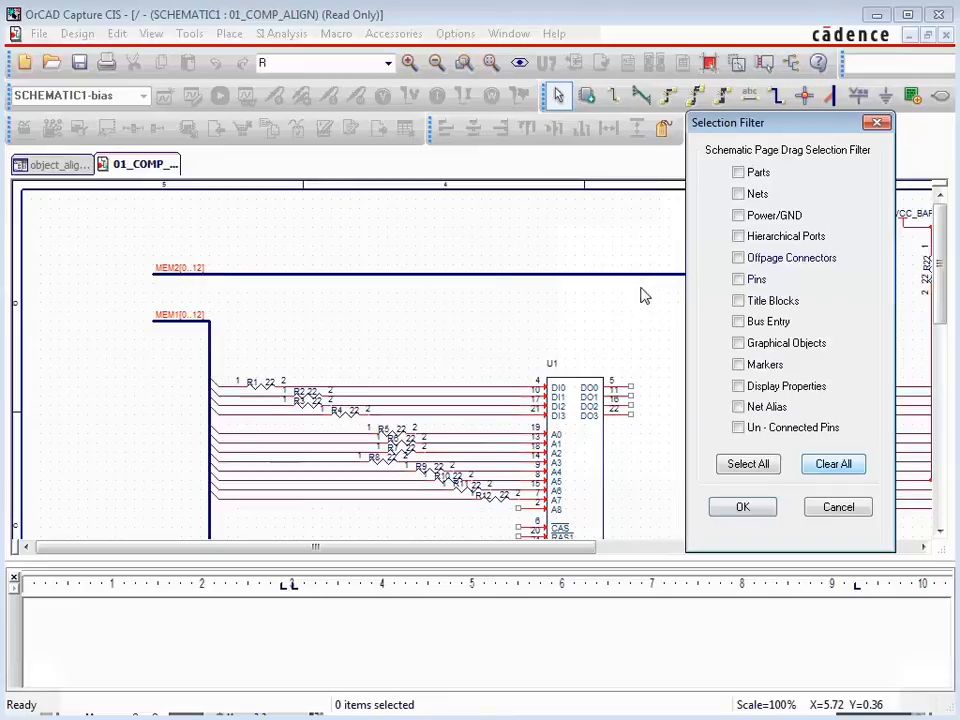
click(740, 172)
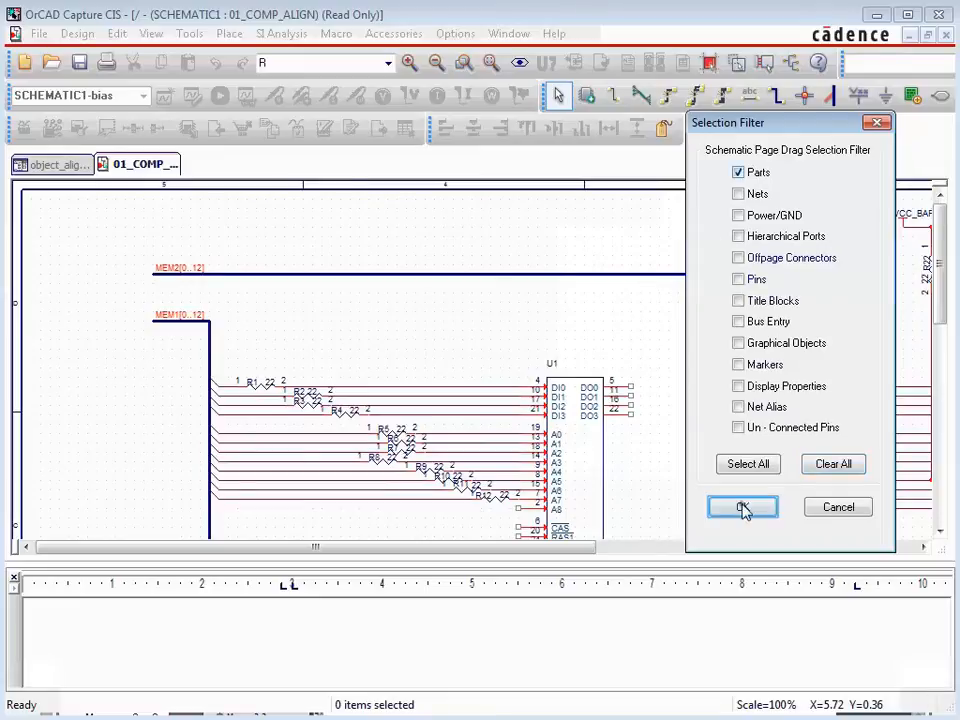
click(742, 508)
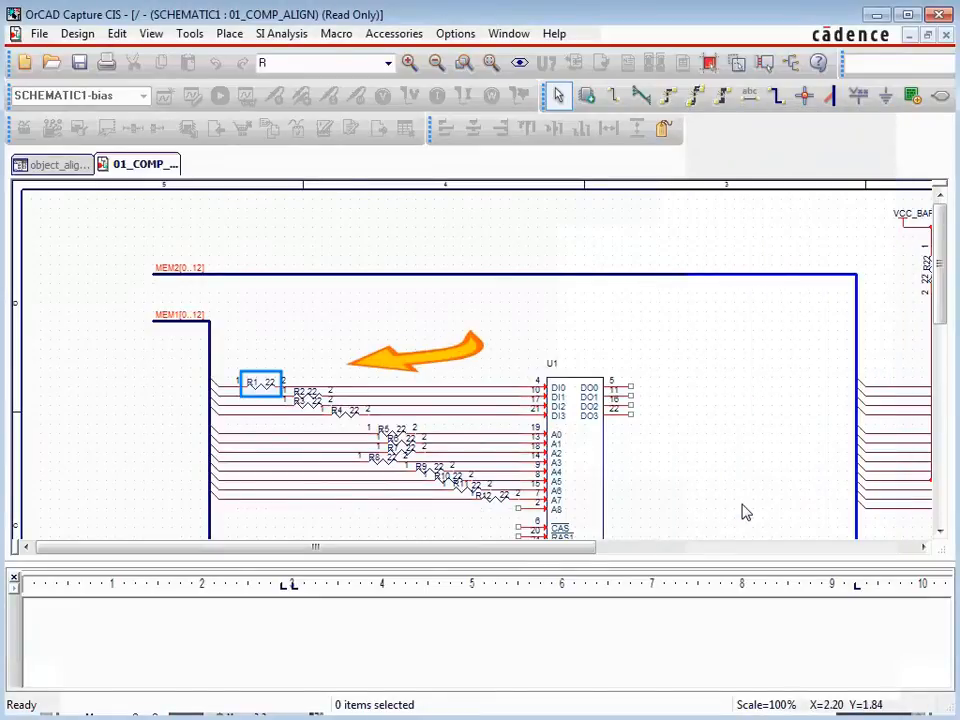
mouse_move(310, 460)
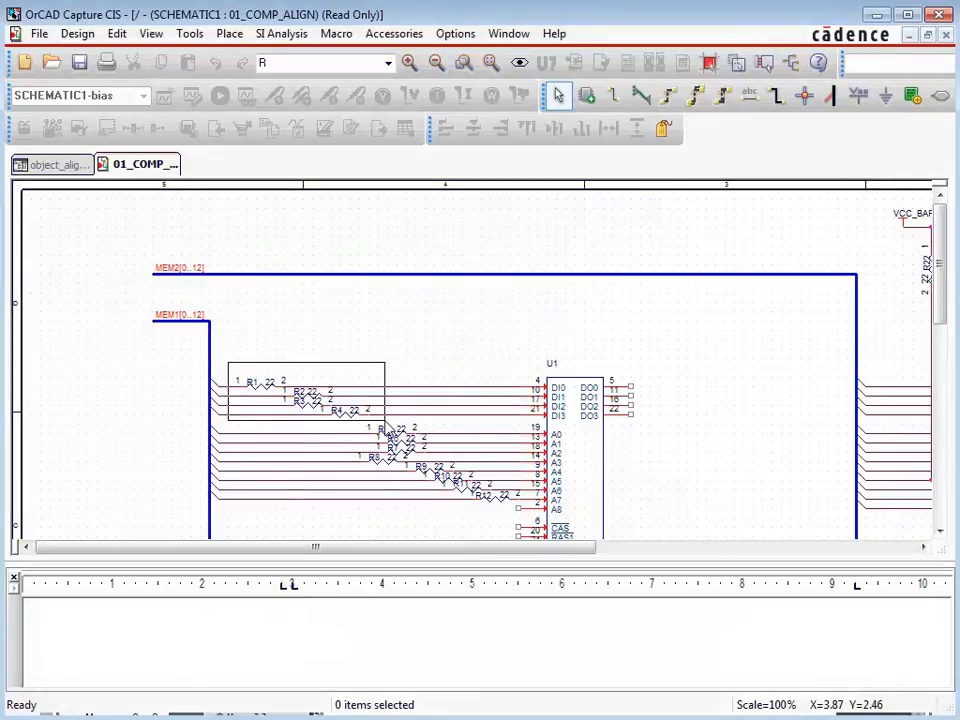
- Left-align the top four resistors beside U1 at X=2.25
click(448, 128)
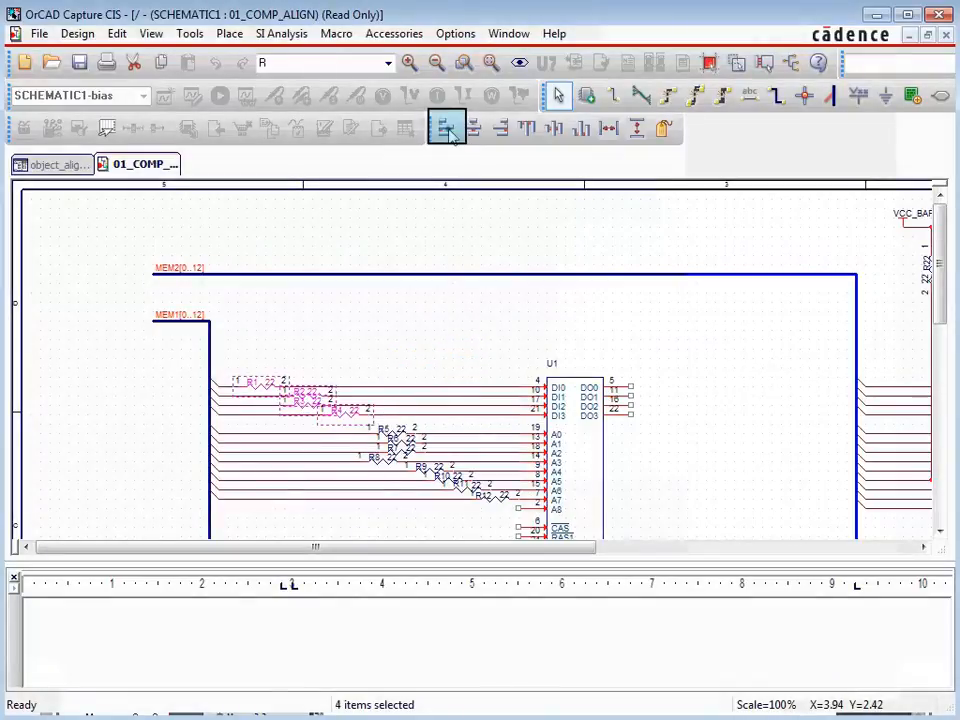
click(444, 128)
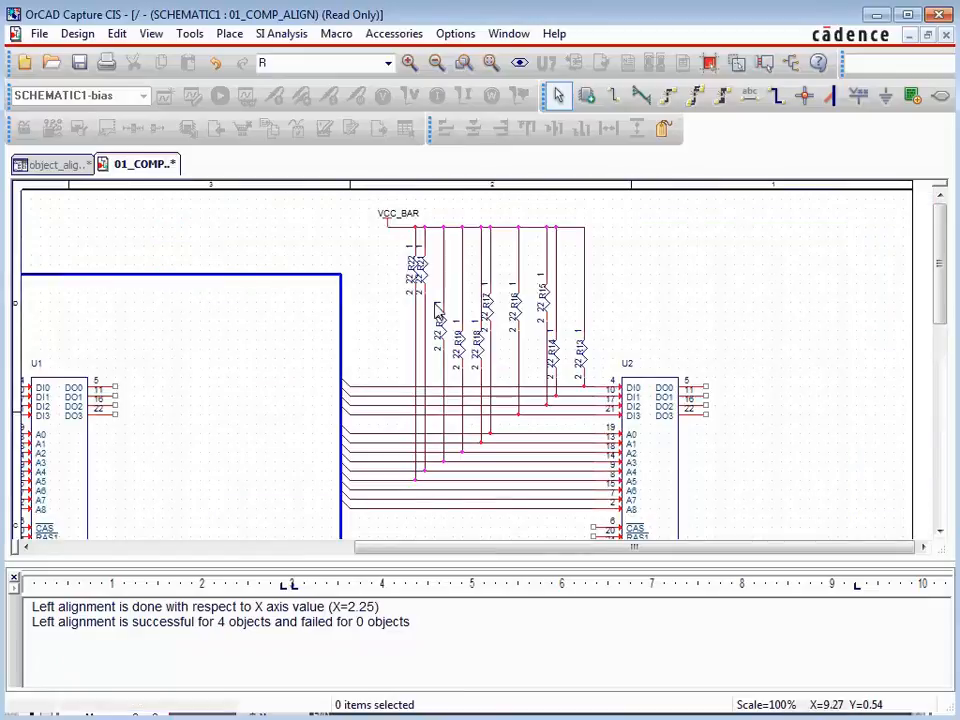
mouse_move(378, 248)
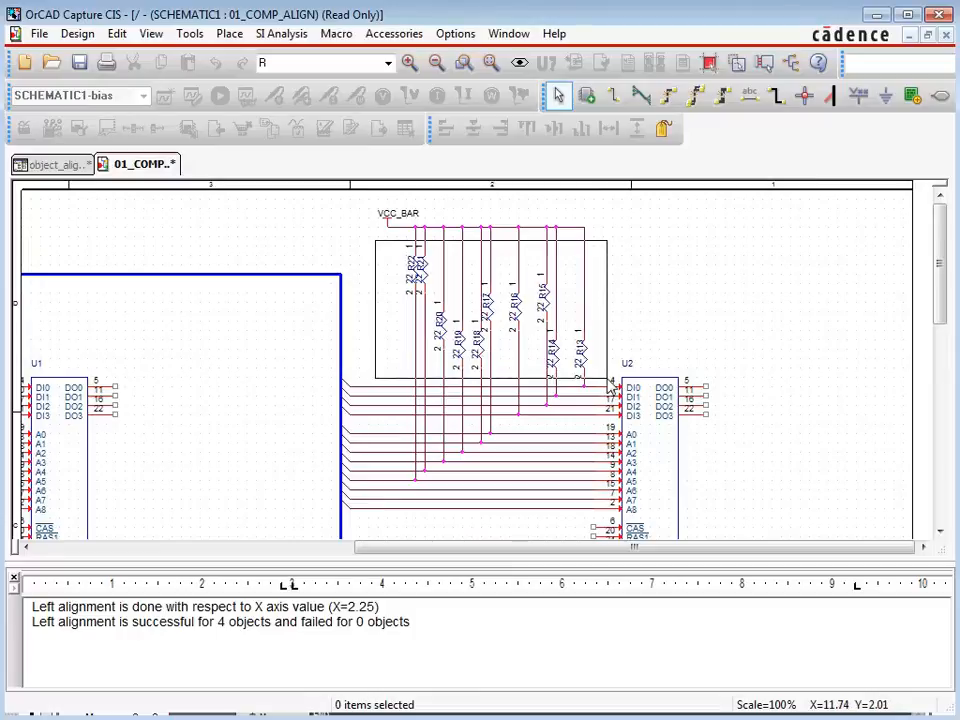
- Top-align and evenly space the ten VCC_BAR resistors, then switch to the port-alias page
click(526, 128)
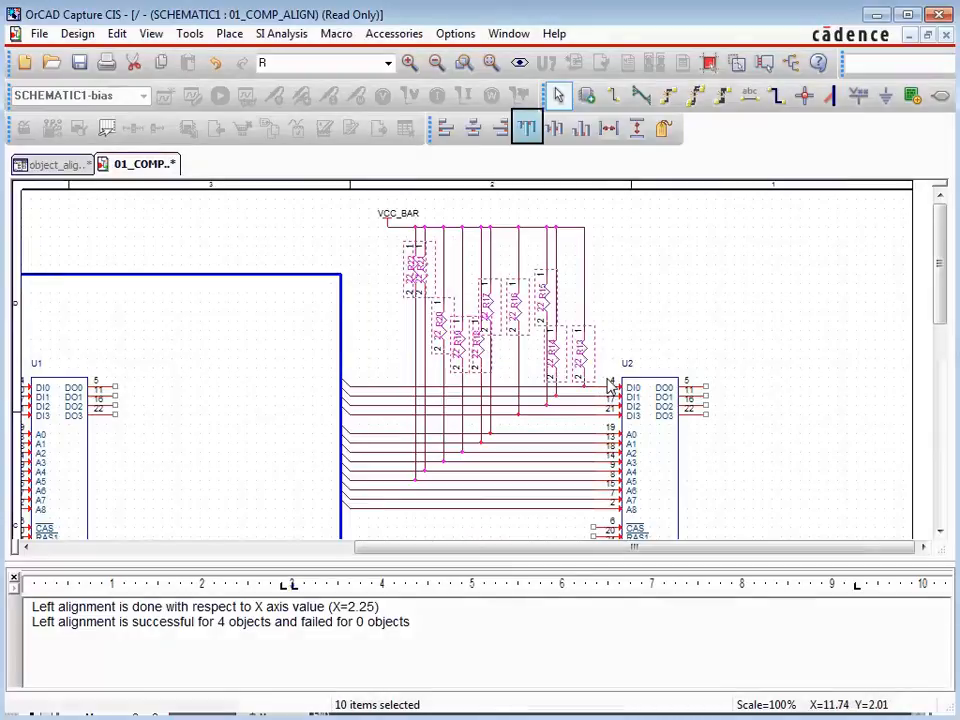
click(526, 128)
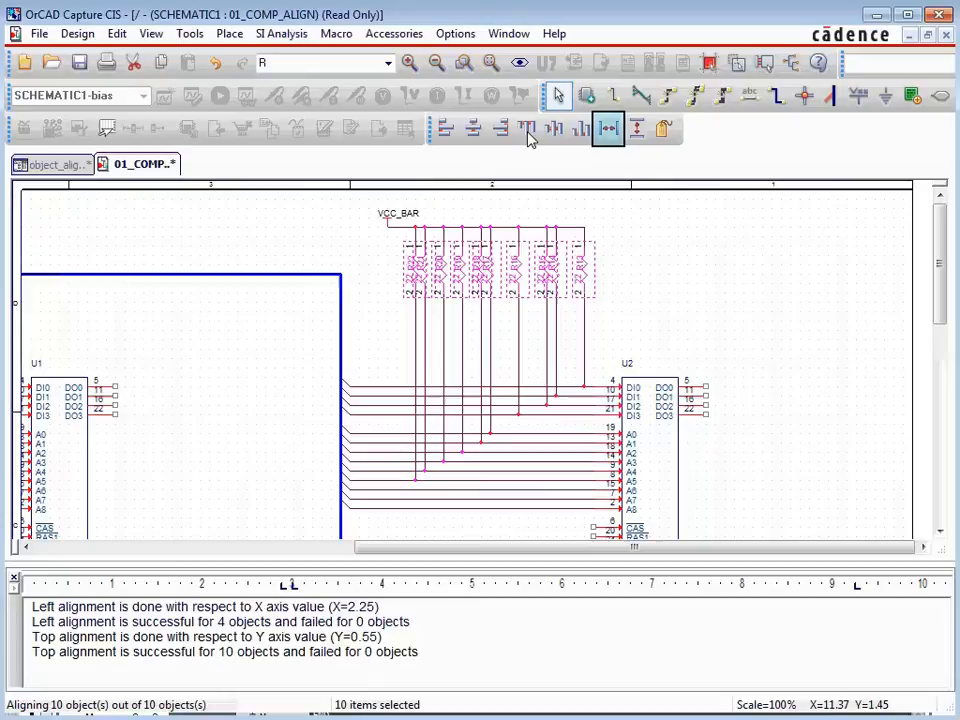
click(608, 128)
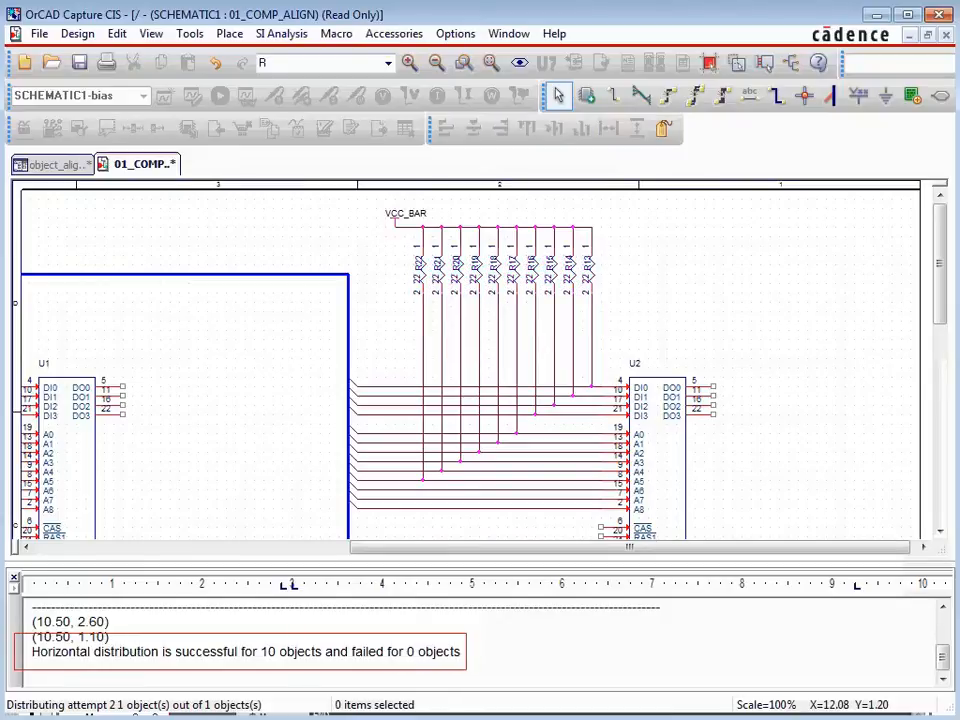
click(228, 164)
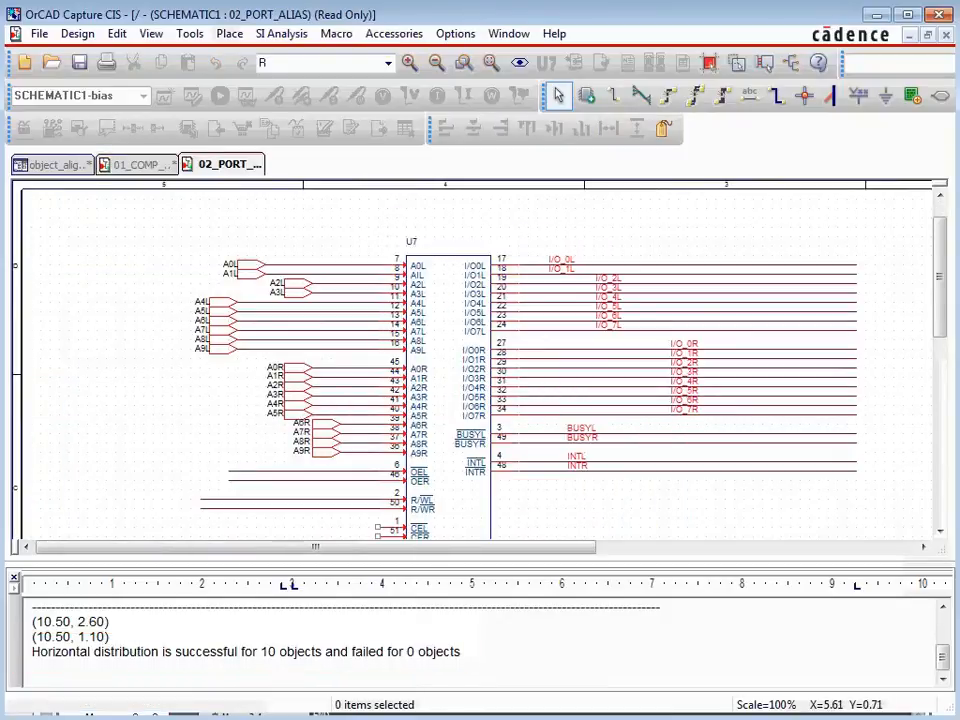
mouse_move(648, 308)
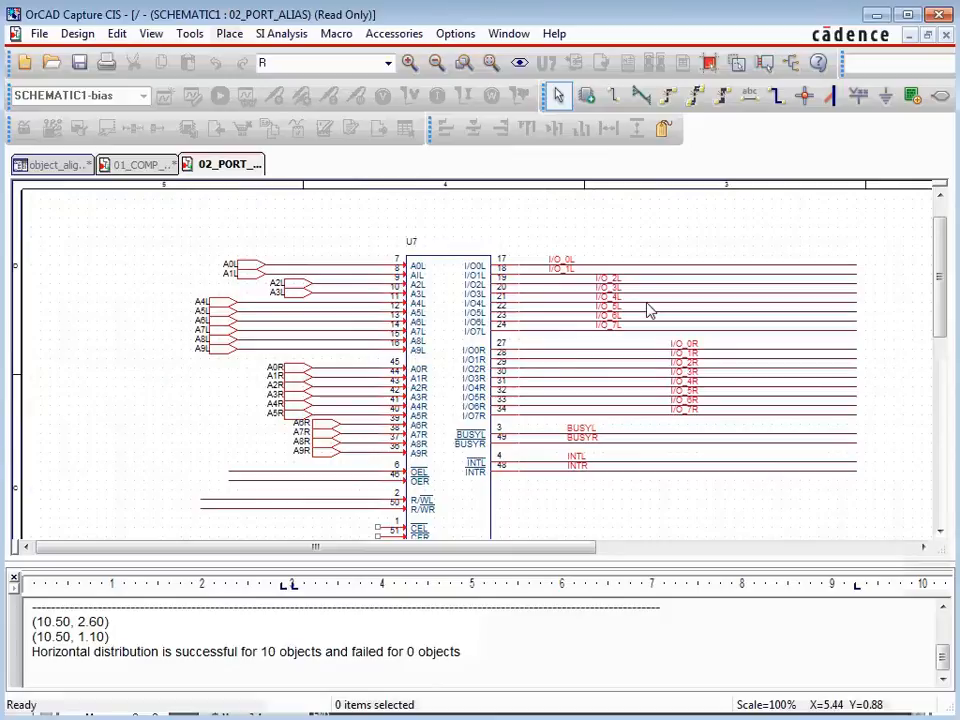
mouse_move(576, 300)
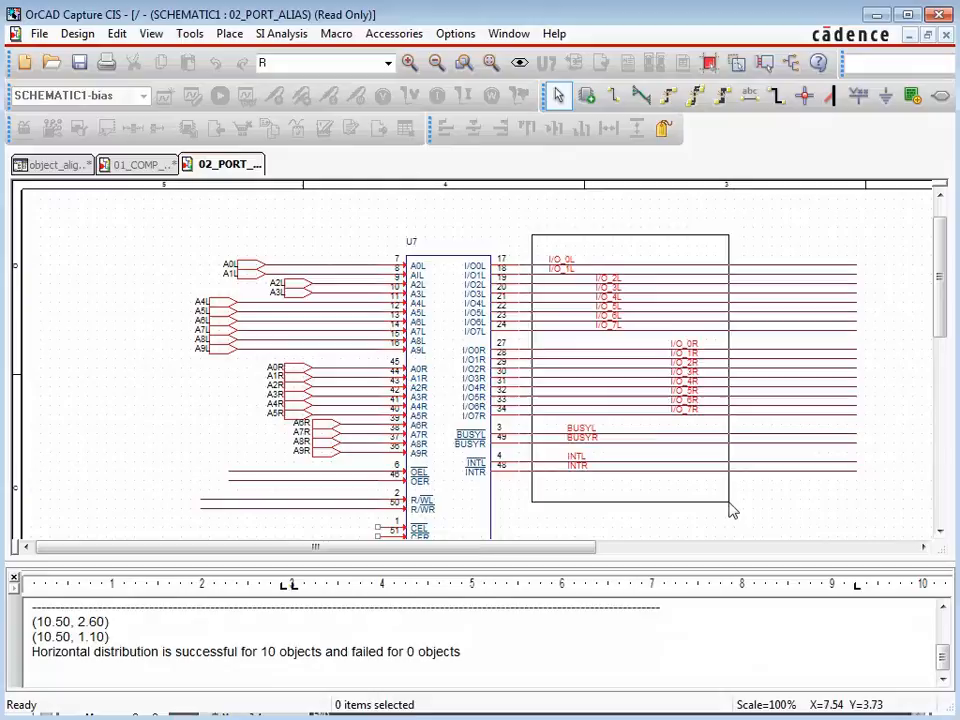
- Right-align the twenty aliases right of U7 at X=7.24 and deselect them
click(500, 128)
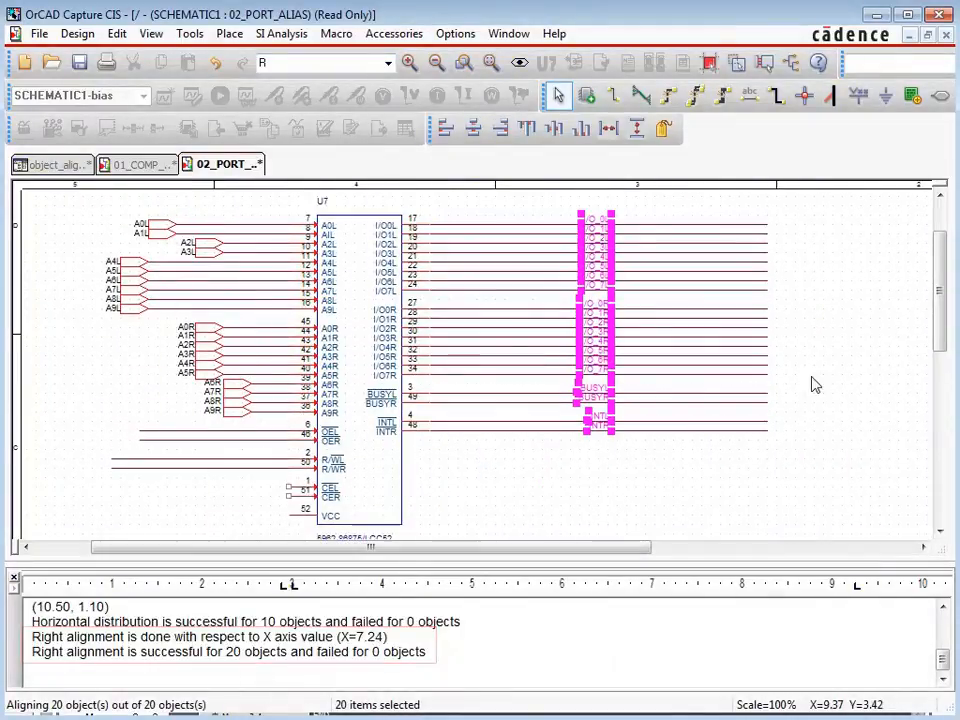
click(370, 438)
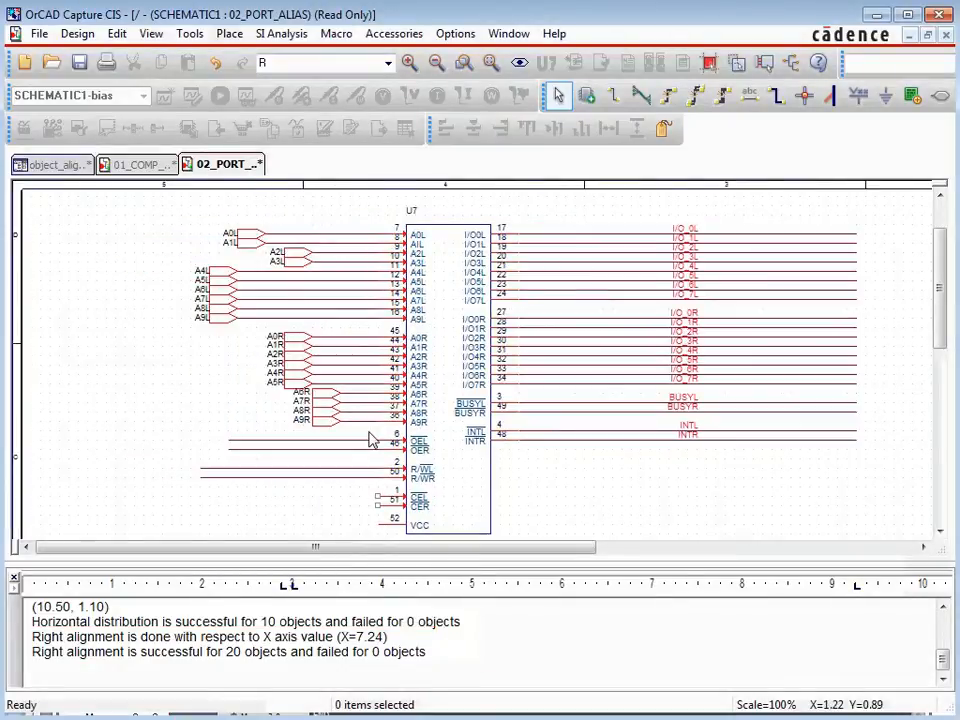
mouse_move(140, 222)
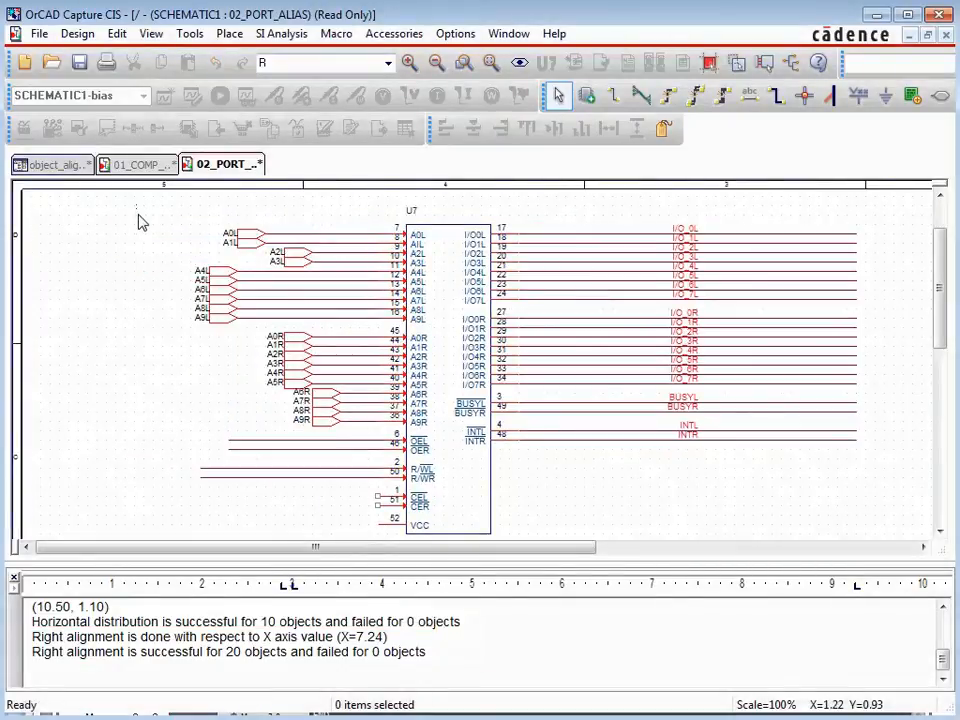
- Center-align the twenty left-side aliases at X=2.625, deselect, and switch to the 04_CAP_RAIL page
drag(140, 208, 356, 444)
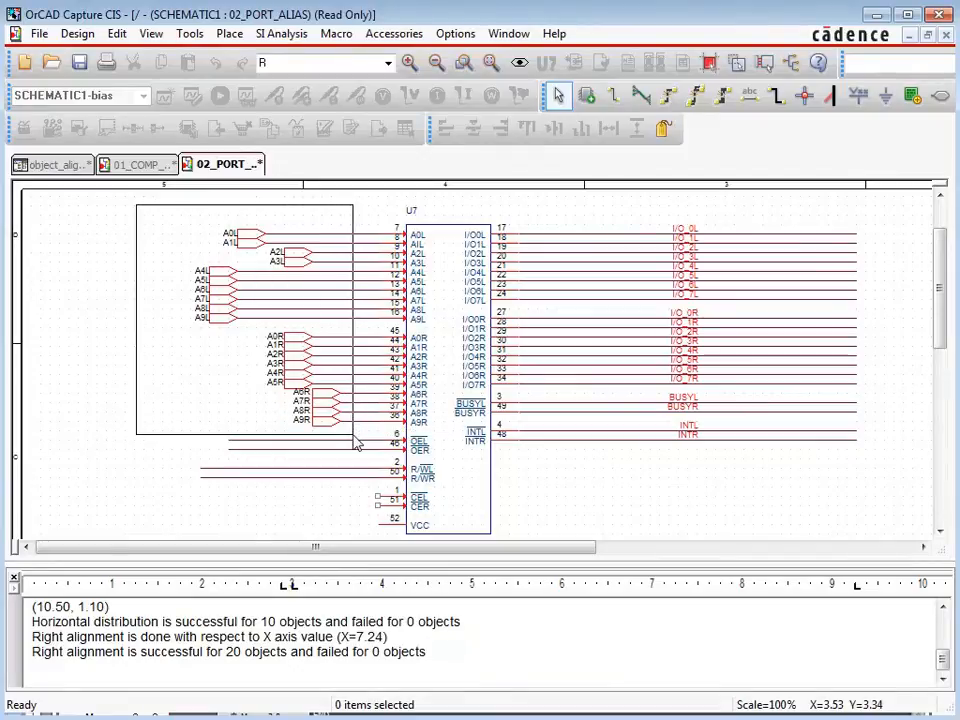
click(472, 128)
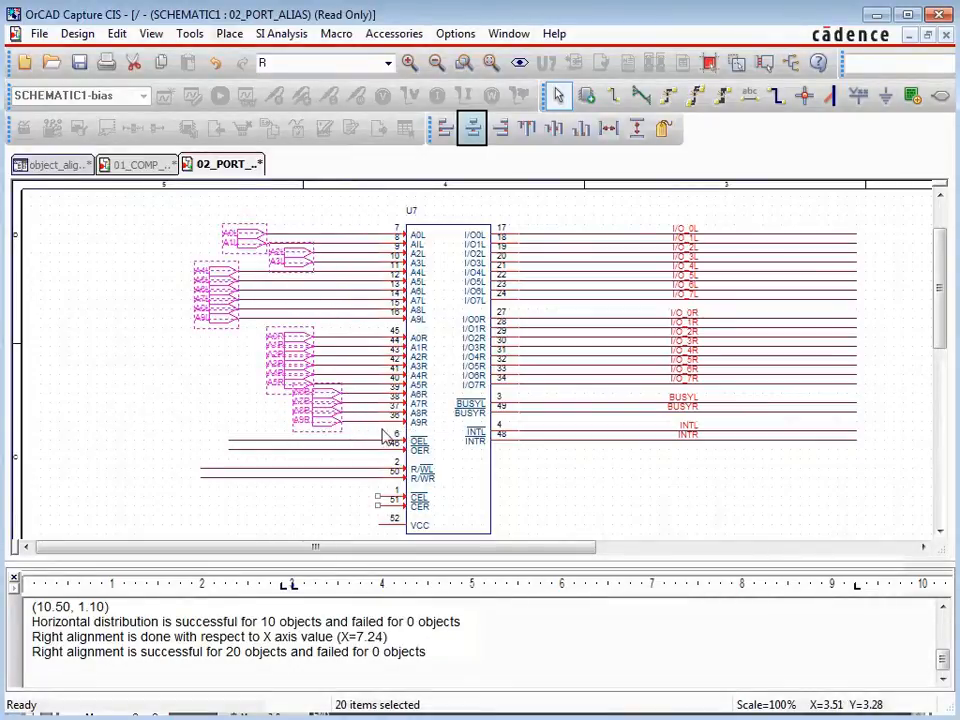
click(472, 128)
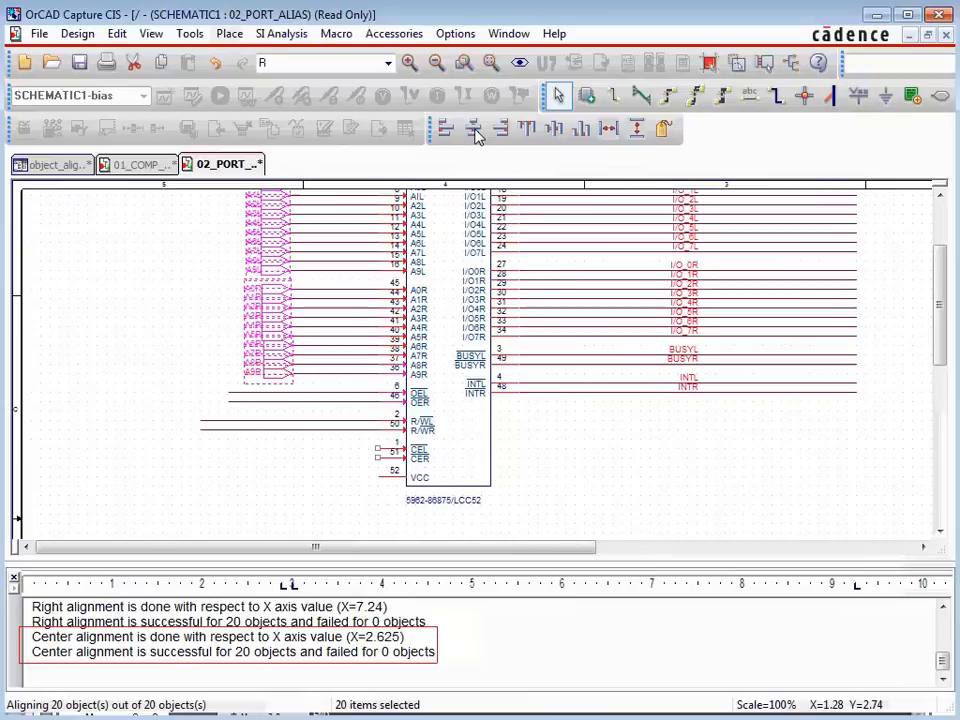
click(144, 338)
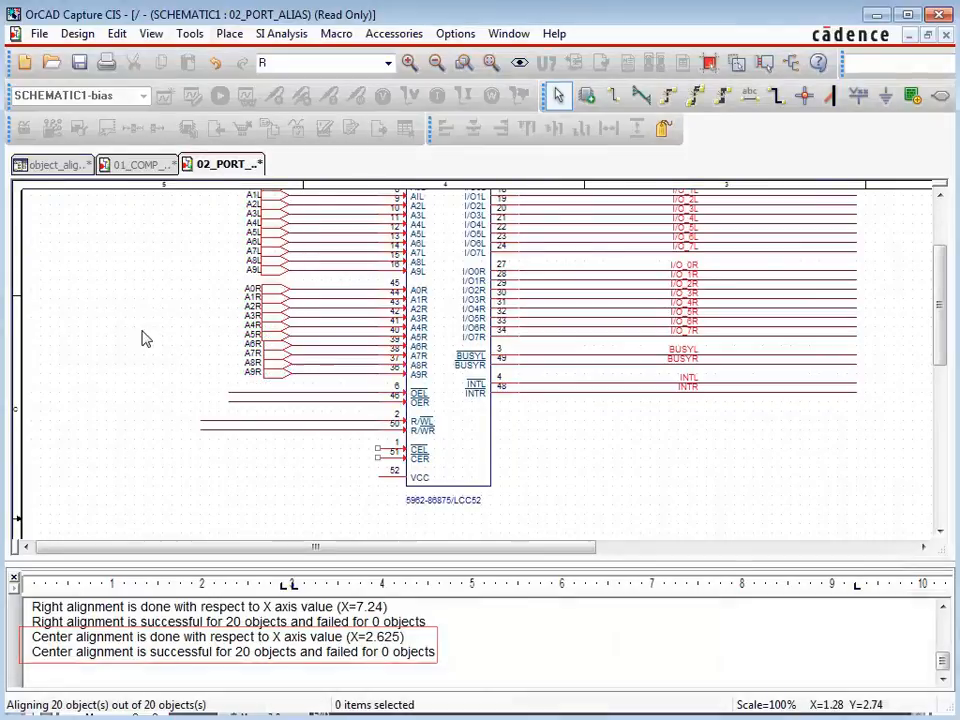
scroll(up, 3)
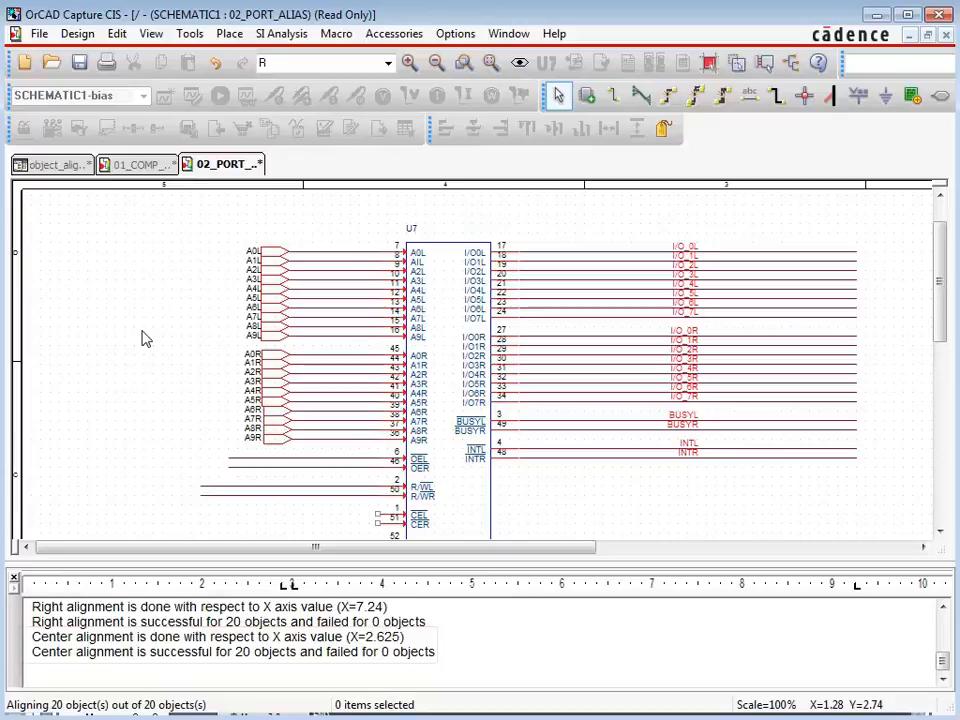
click(390, 164)
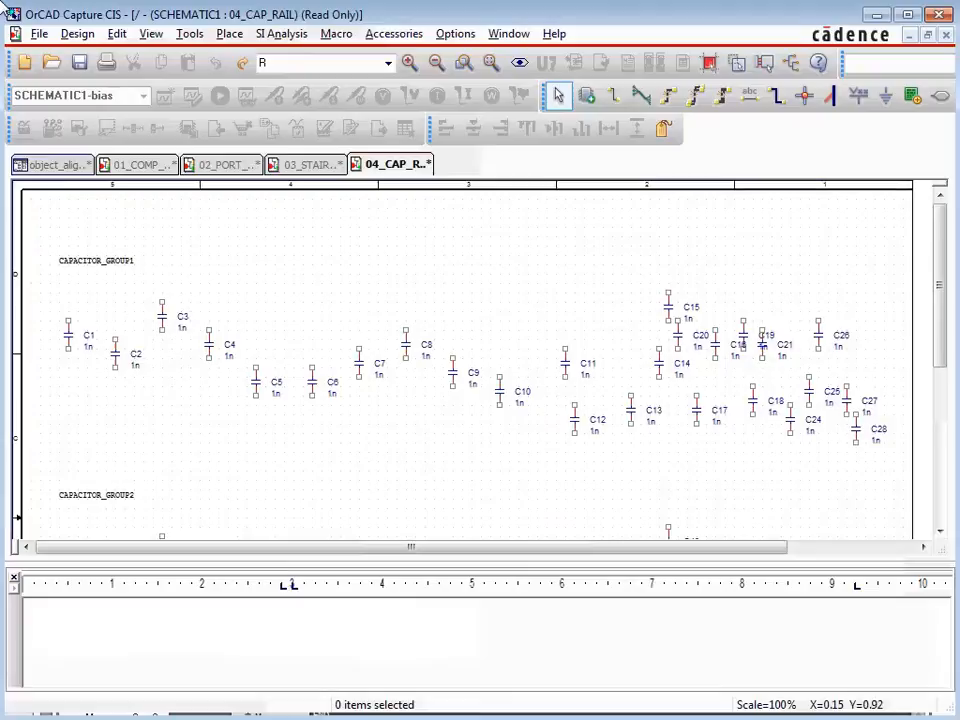
mouse_move(40, 284)
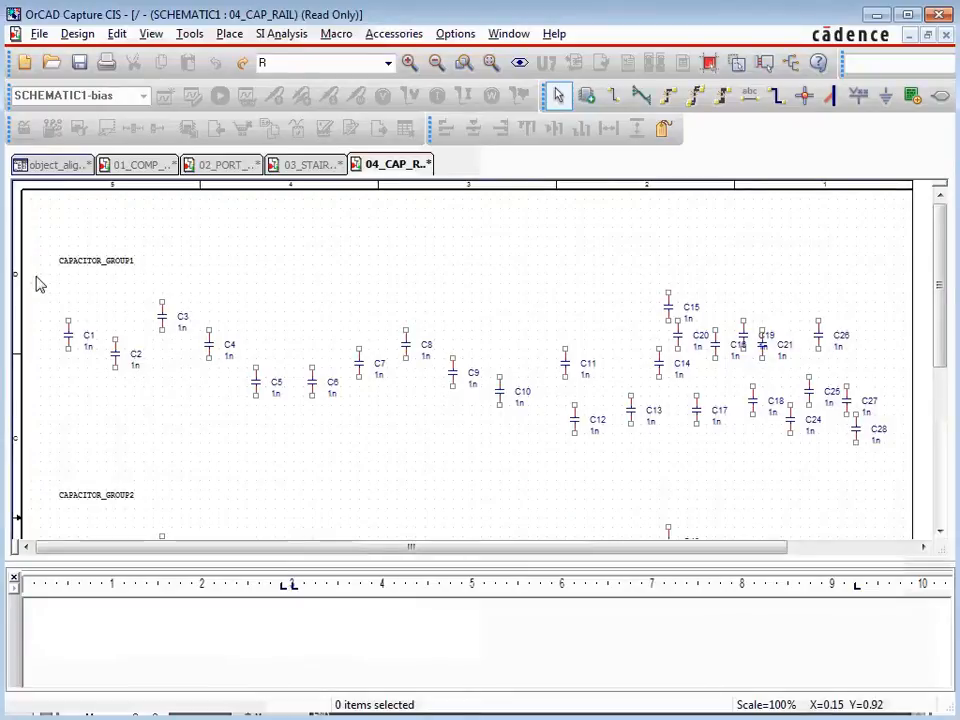
- Middle-align CAPACITOR_GROUP1's 26 capacitors at Y=1.9 and distribute them horizontally
drag(40, 276, 904, 490)
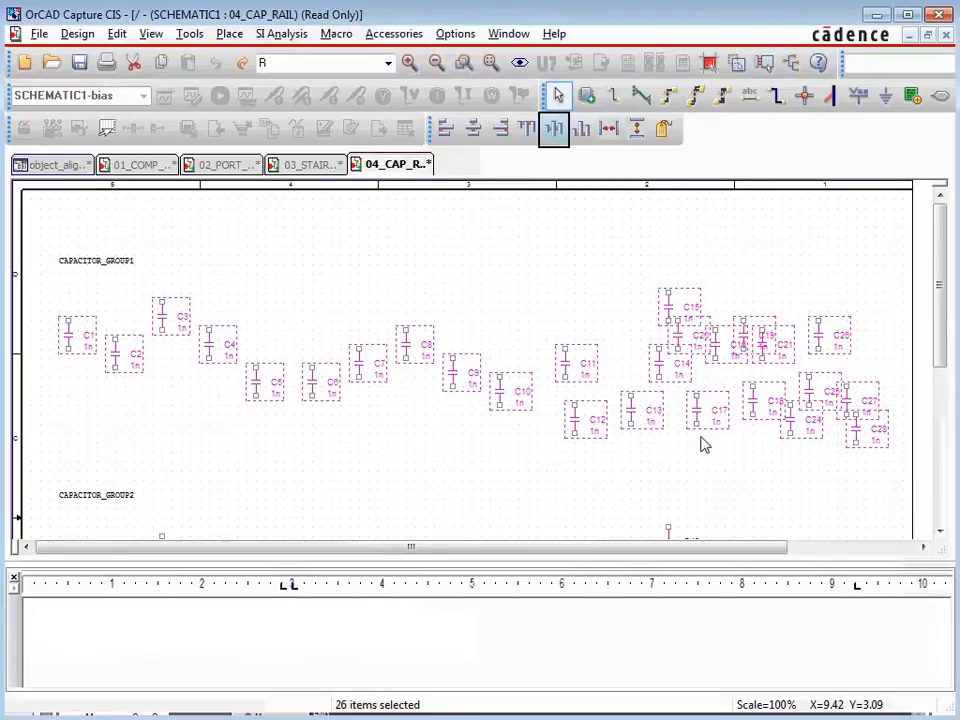
click(552, 128)
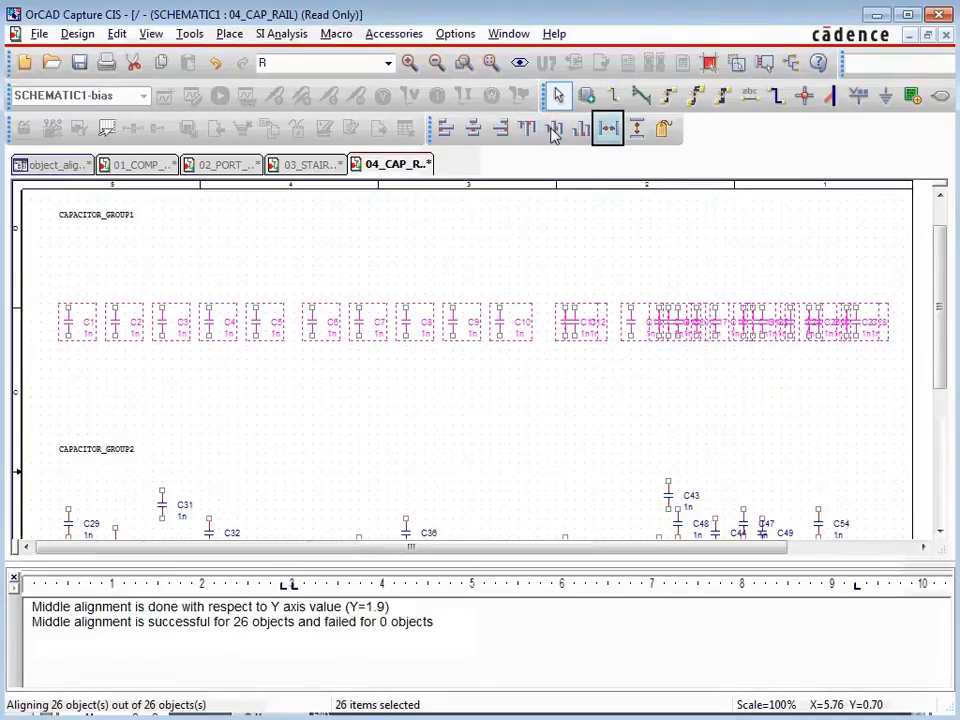
click(608, 128)
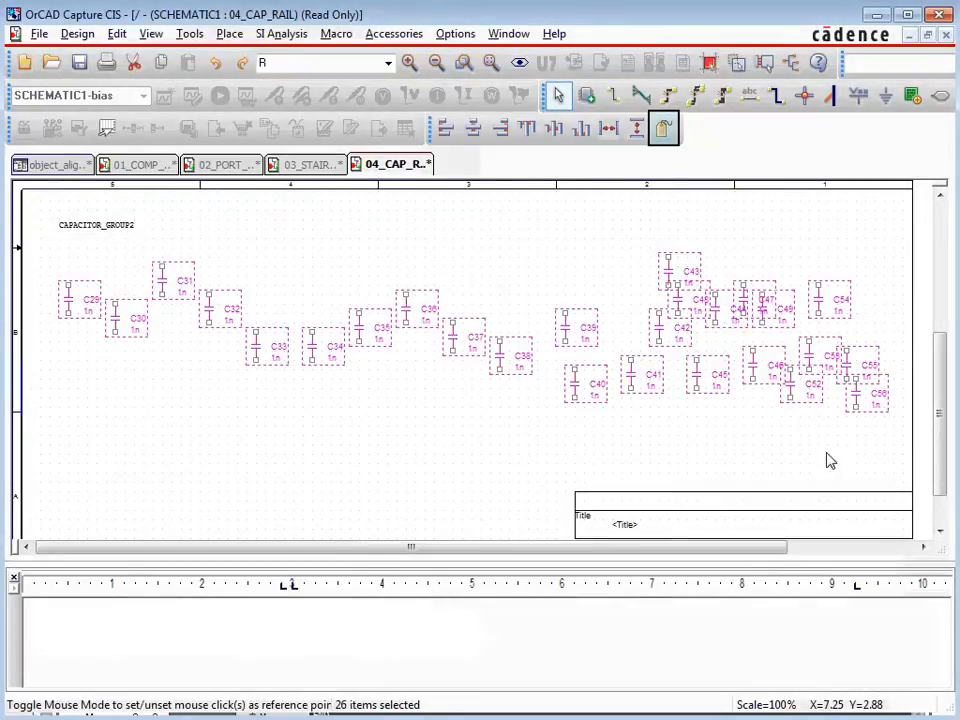
- In mouse mode, middle-align CAPACITOR_GROUP2 at a picked Y=3.96 and start horizontal distribution
click(664, 128)
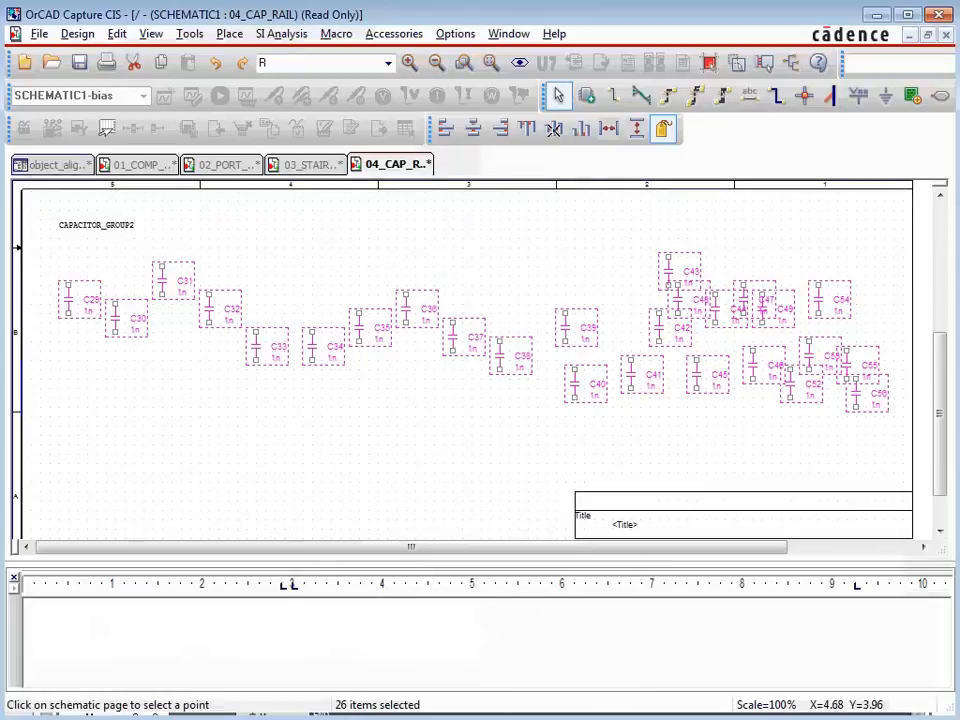
click(552, 128)
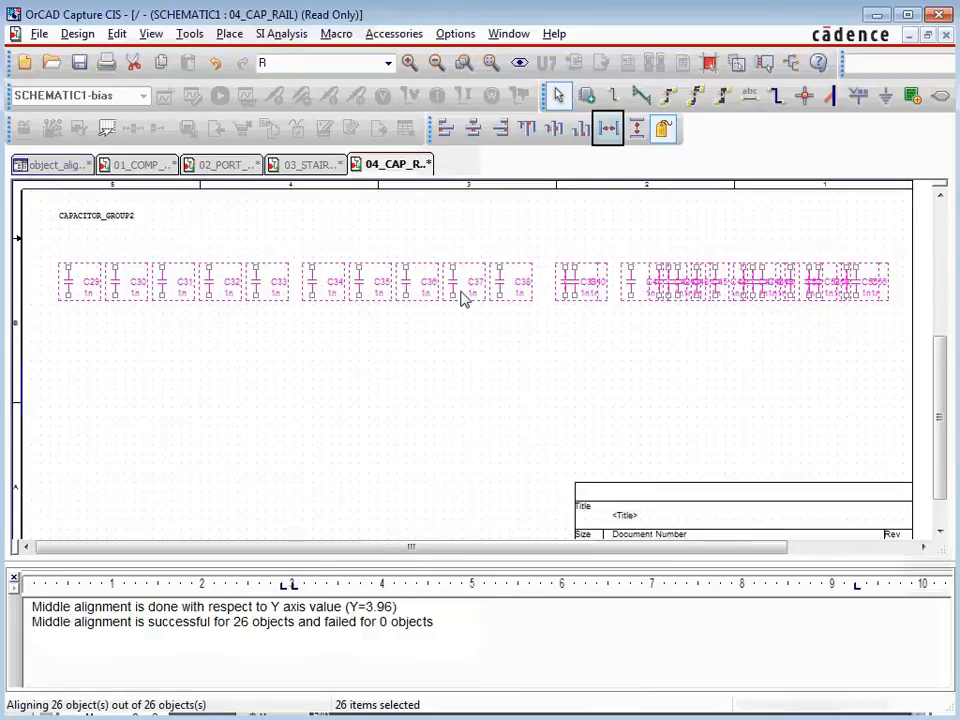
mouse_move(610, 156)
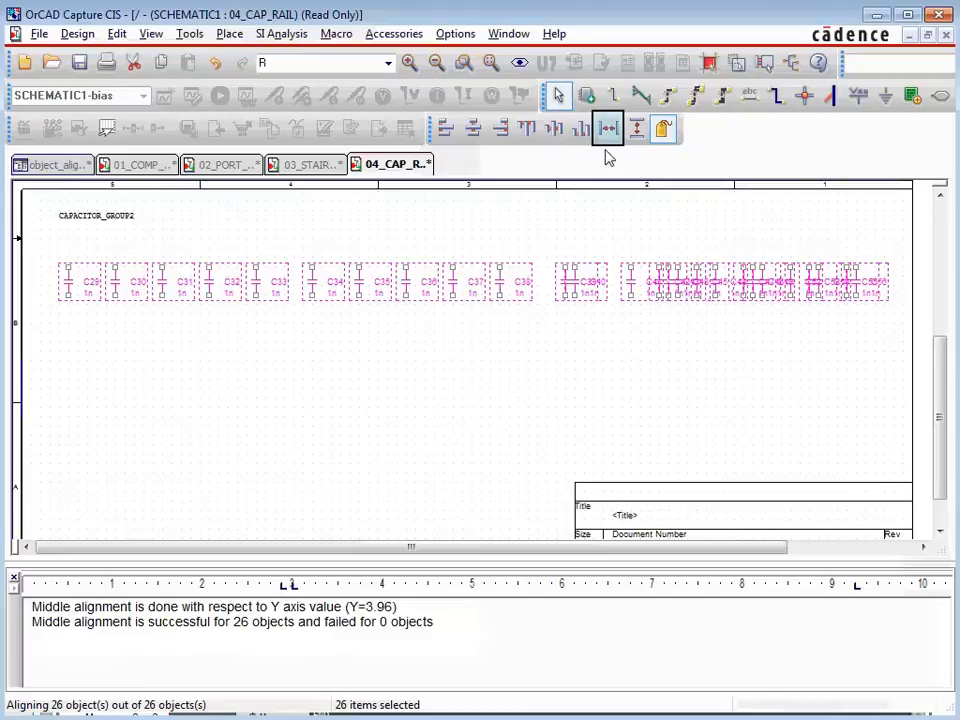
click(608, 128)
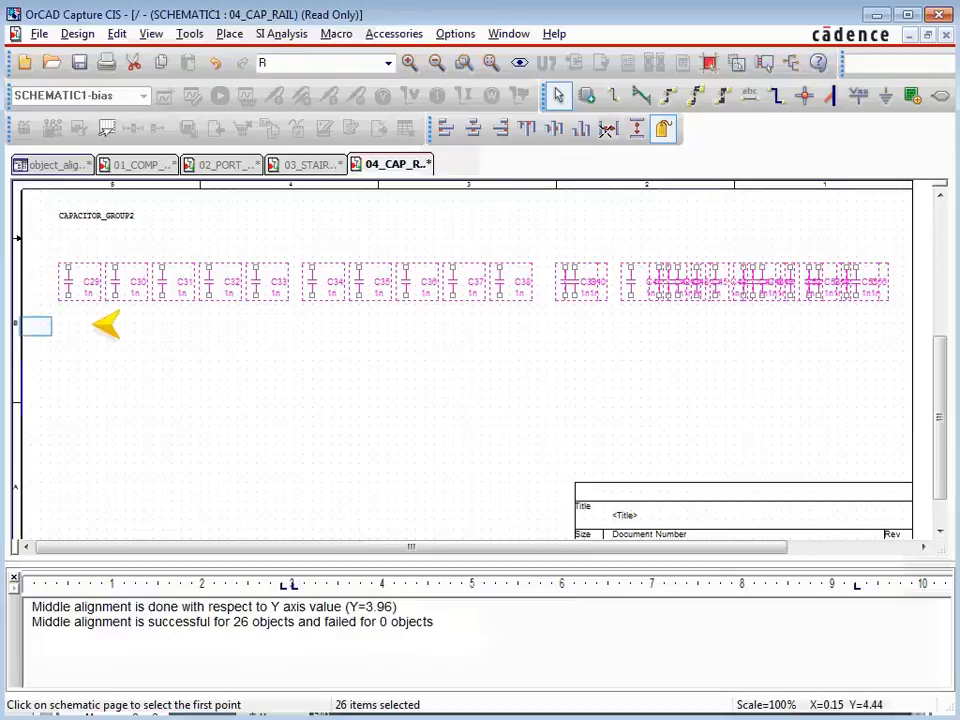
mouse_move(112, 328)
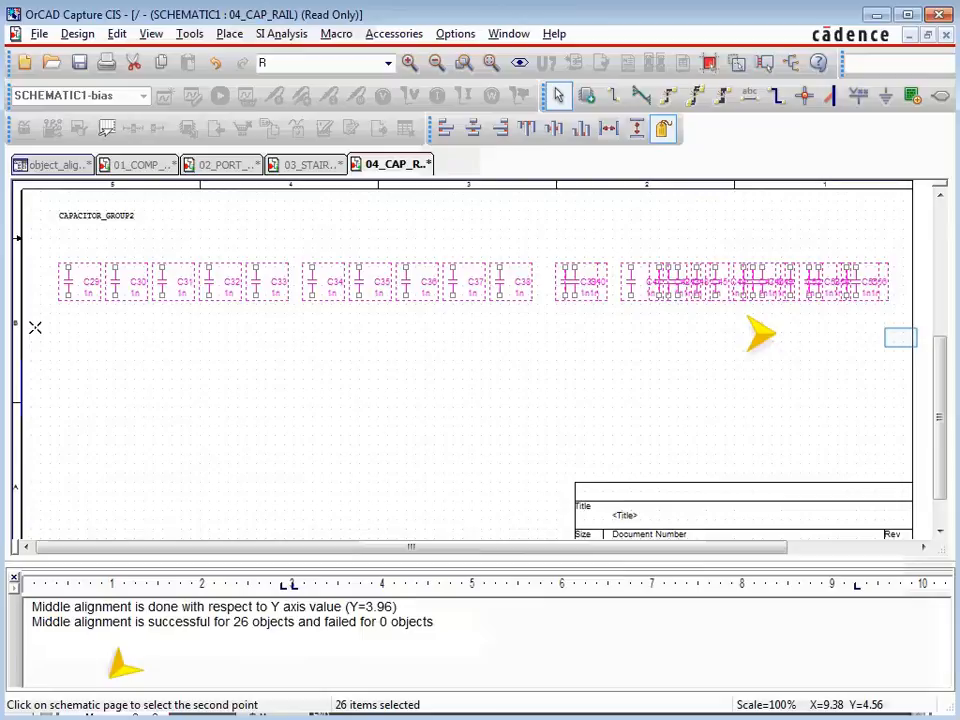
mouse_move(900, 338)
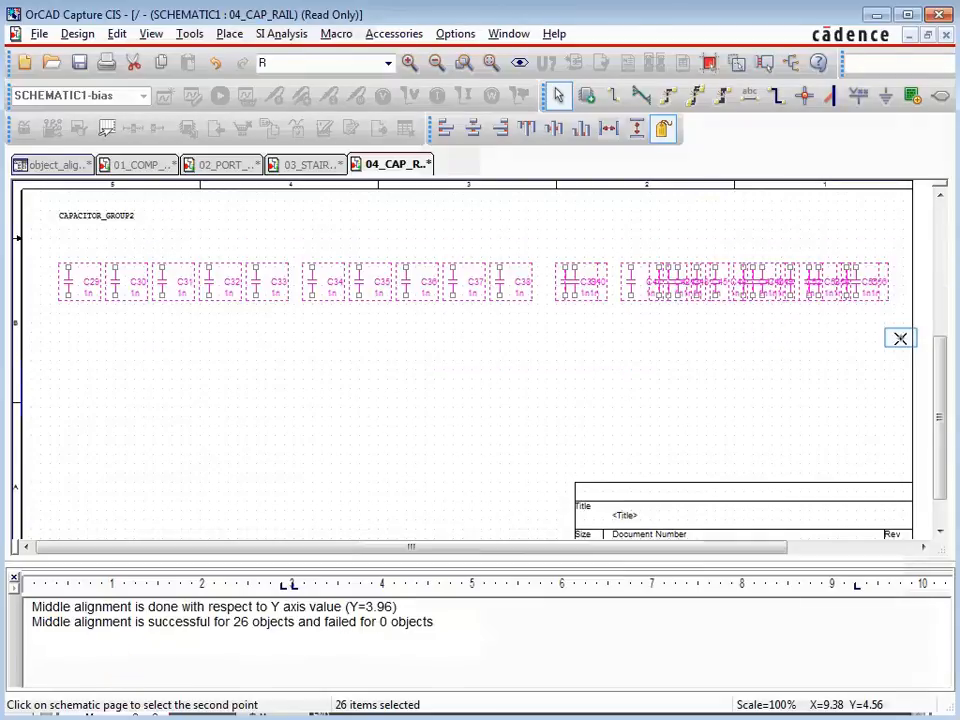
- Pick the right end point to spread the capacitors from X=0.15 to X=9.38, then switch to the staircase page
click(608, 128)
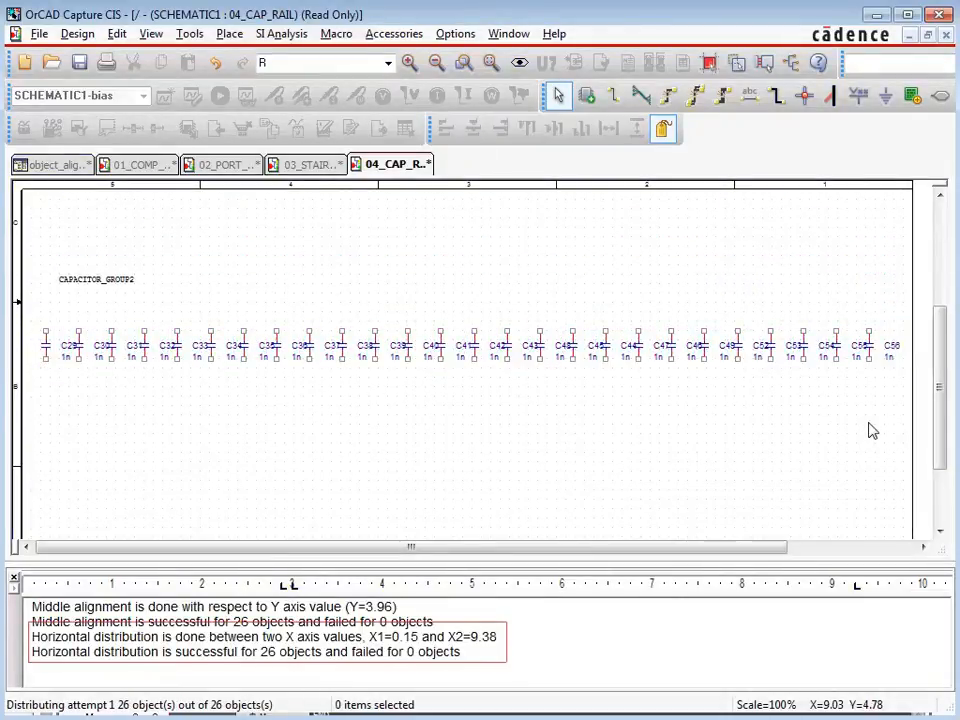
click(312, 164)
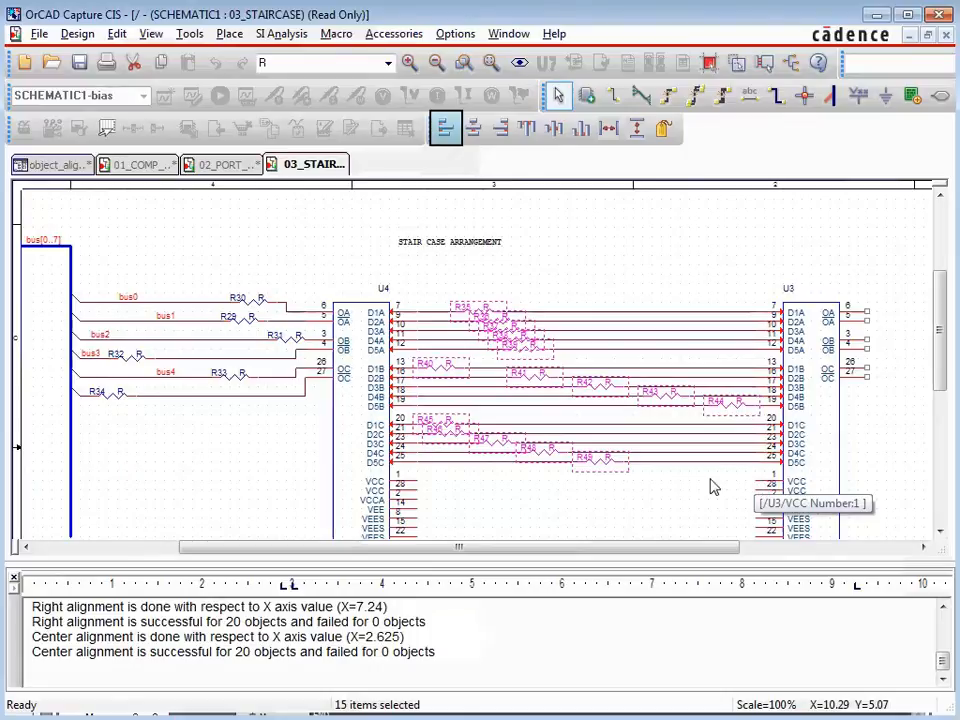
mouse_move(446, 128)
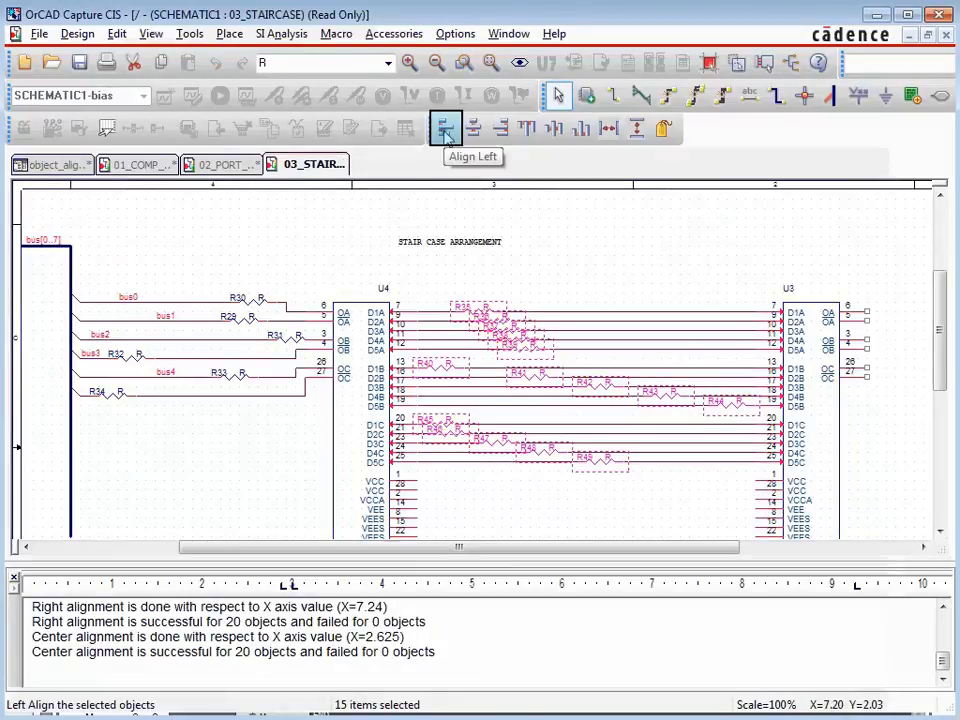
- Left-align the 15 staircase aliases at X=6.65 and turn mouse mode back on
click(444, 128)
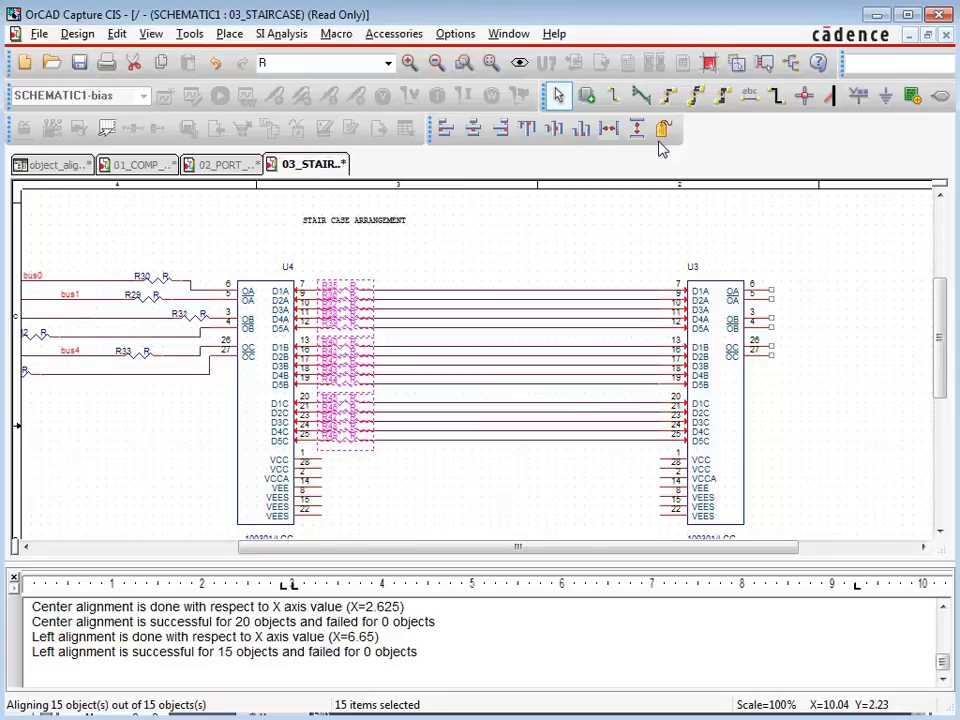
mouse_move(664, 128)
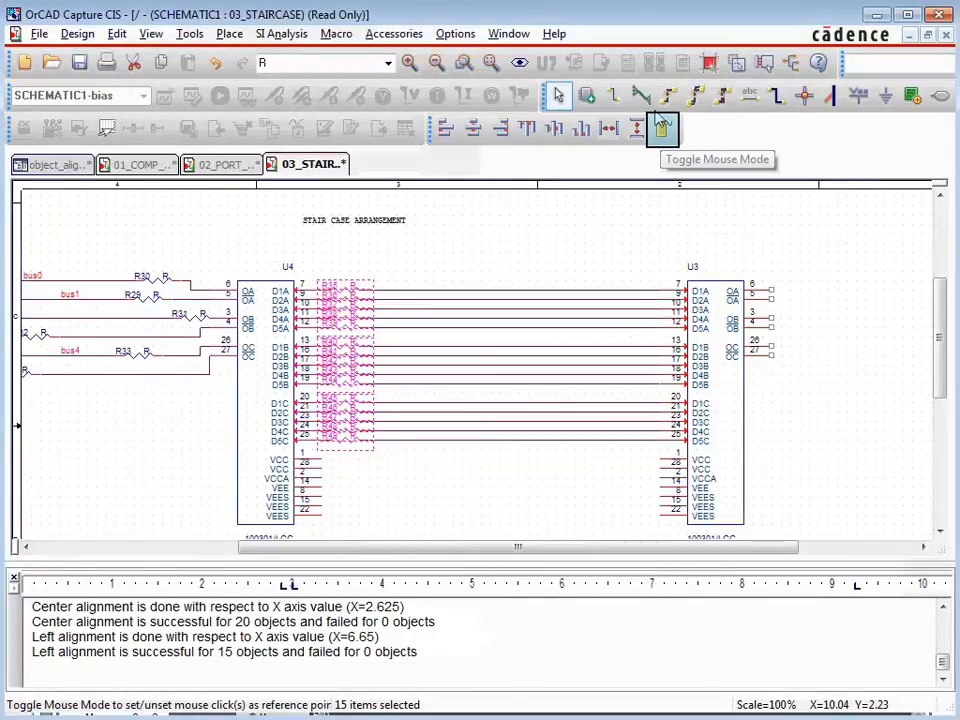
click(664, 128)
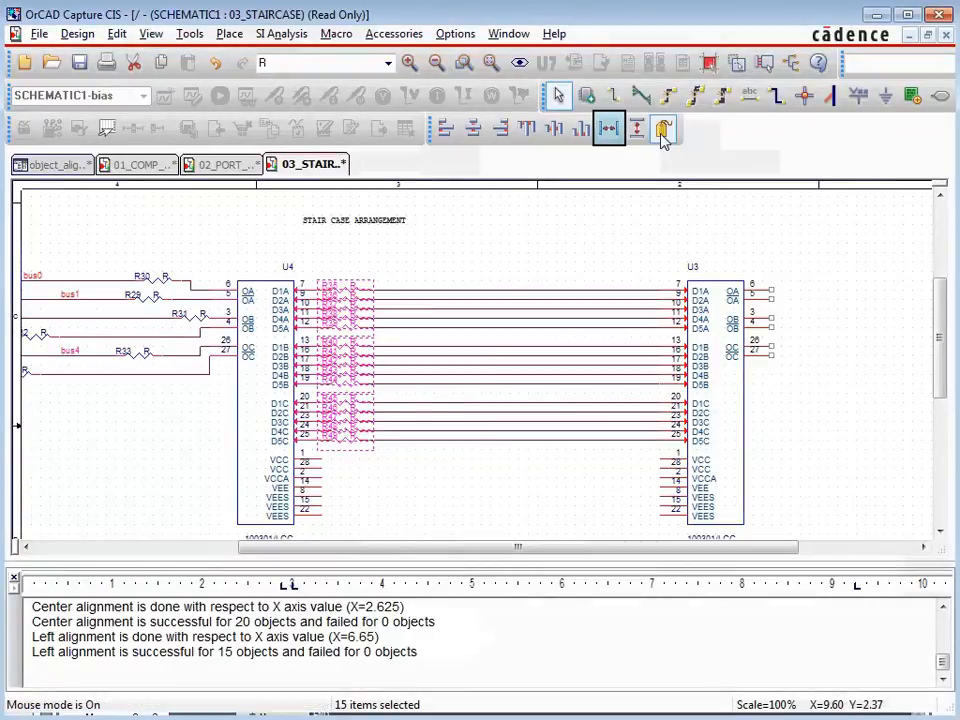